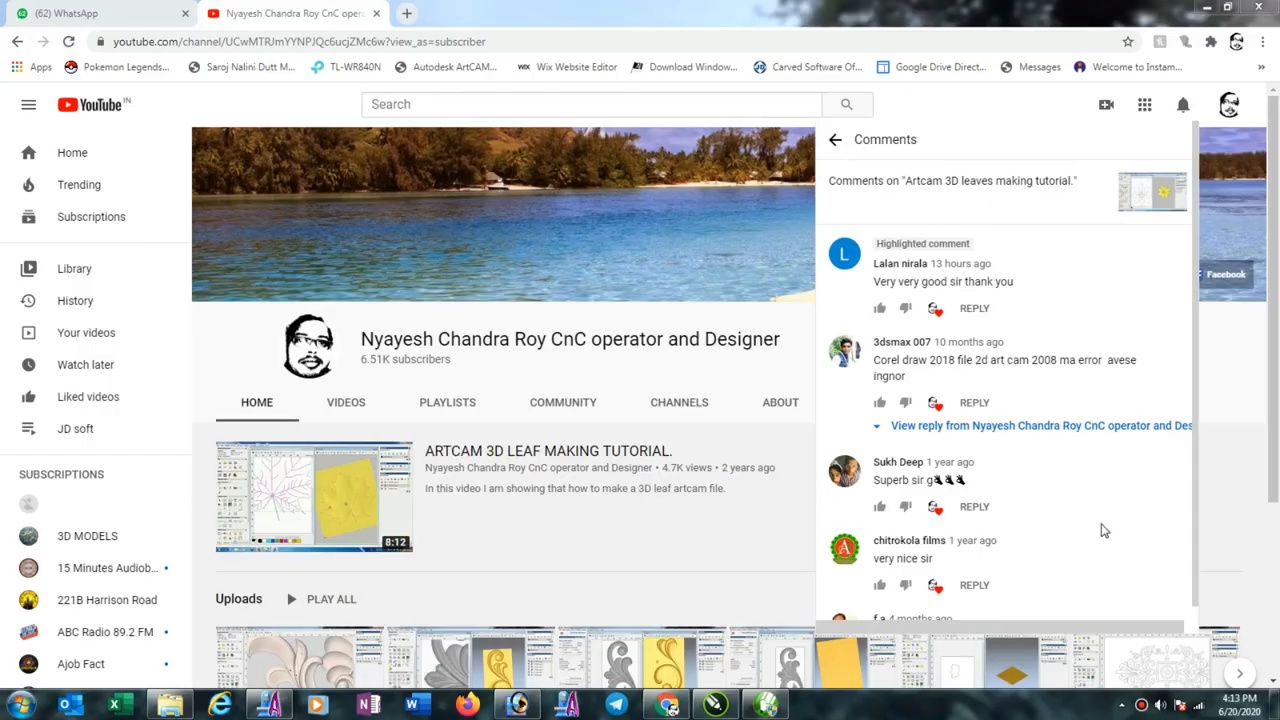
{"action": "mouse_move", "coordinate": [990, 424]}
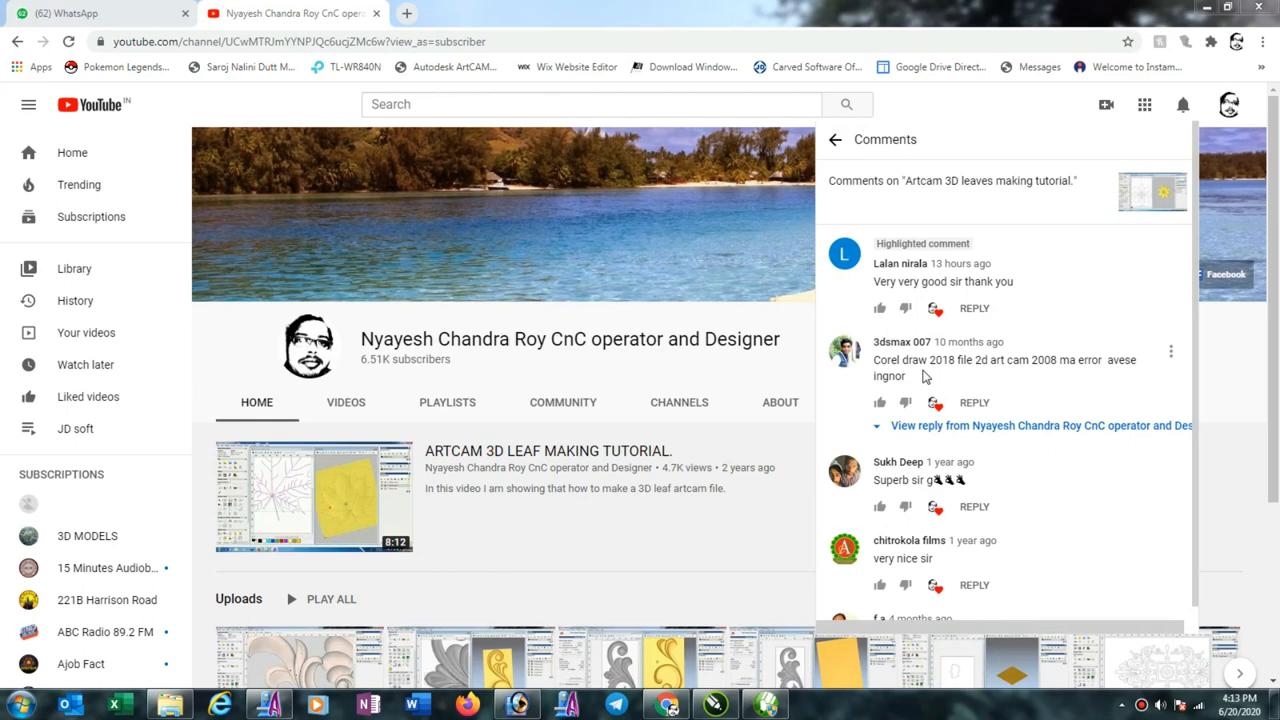
{"action": "mouse_move", "coordinate": [962, 376]}
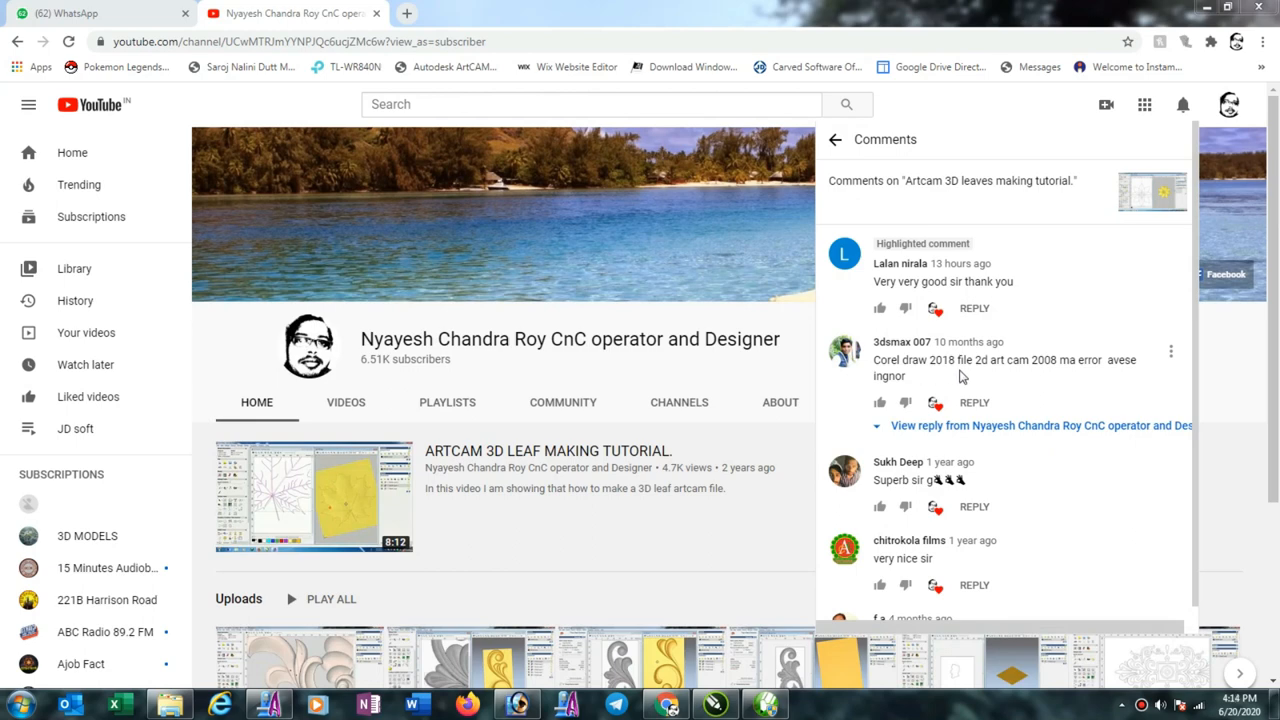
{"action": "mouse_move", "coordinate": [922, 380]}
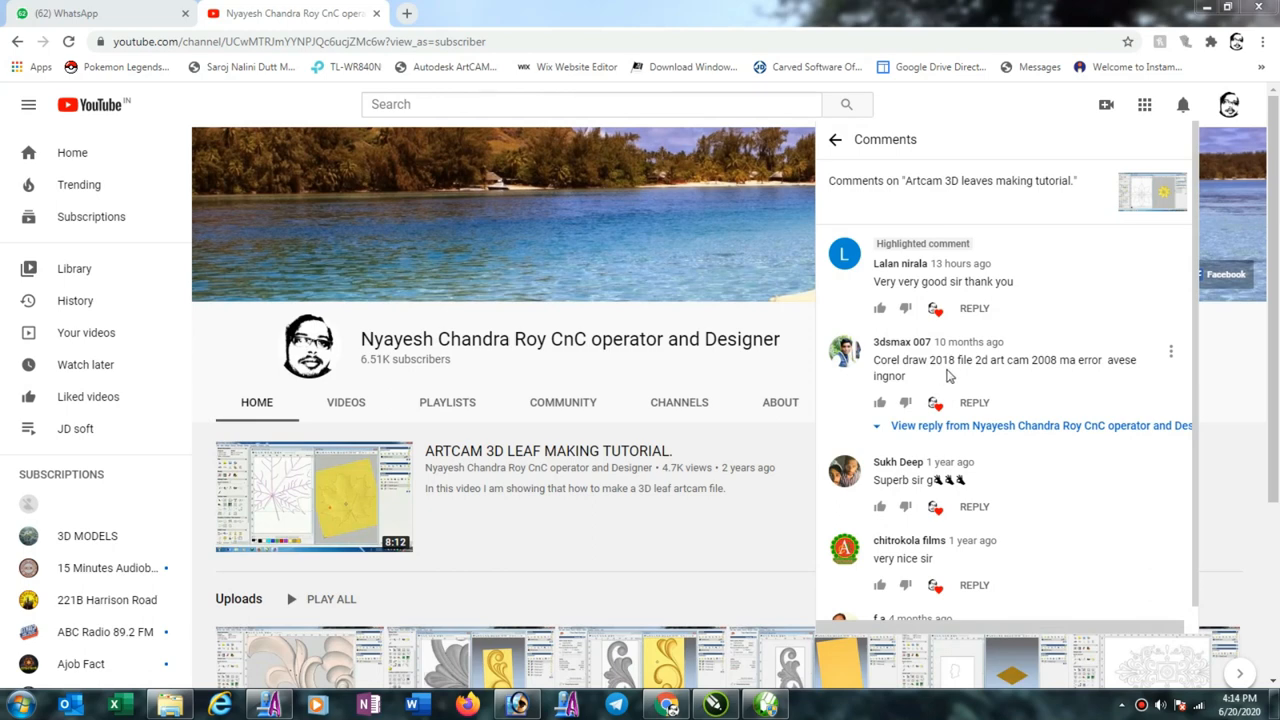
{"action": "mouse_move", "coordinate": [1022, 376]}
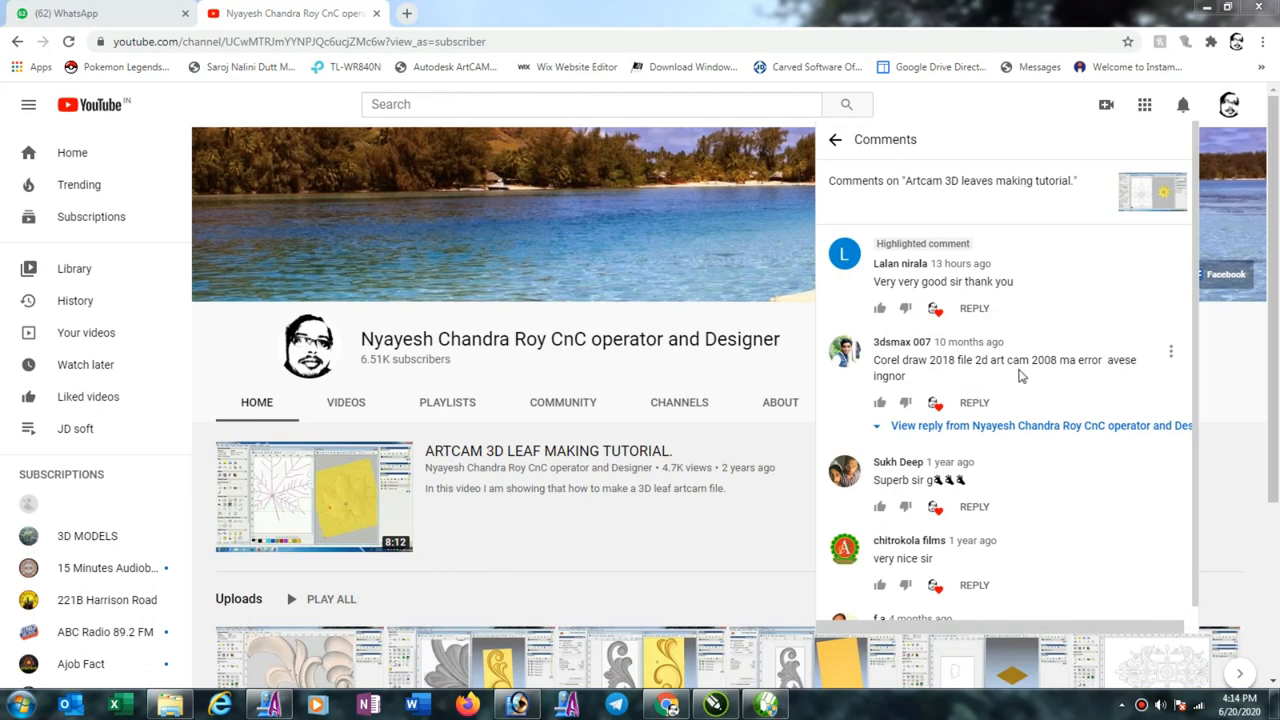
{"action": "mouse_move", "coordinate": [1052, 378]}
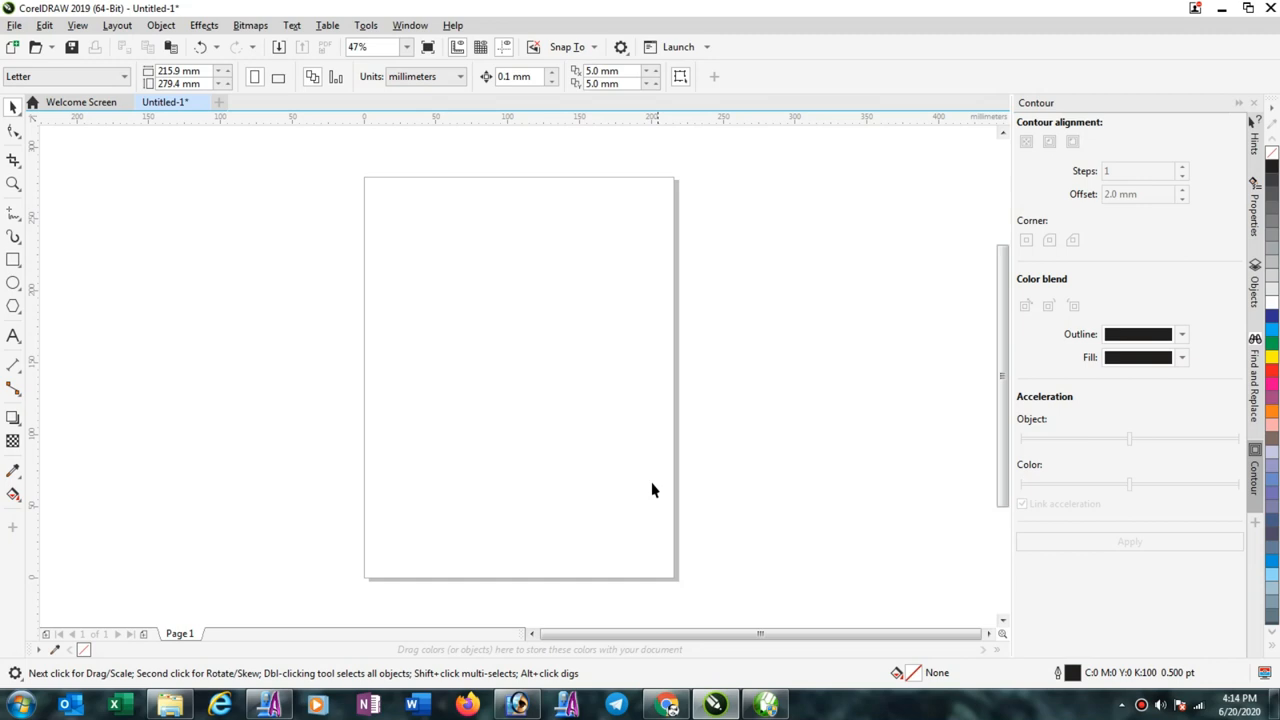
{"action": "mouse_move", "coordinate": [640, 464]}
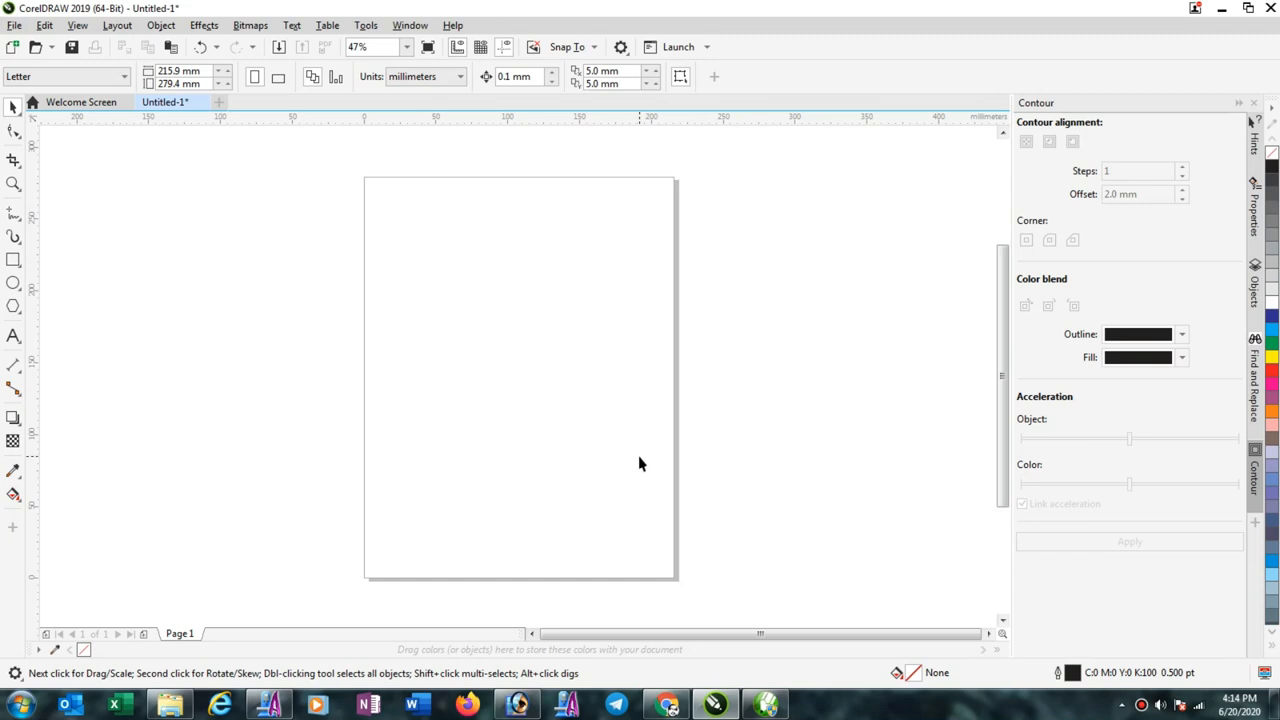
{"action": "mouse_move", "coordinate": [424, 380]}
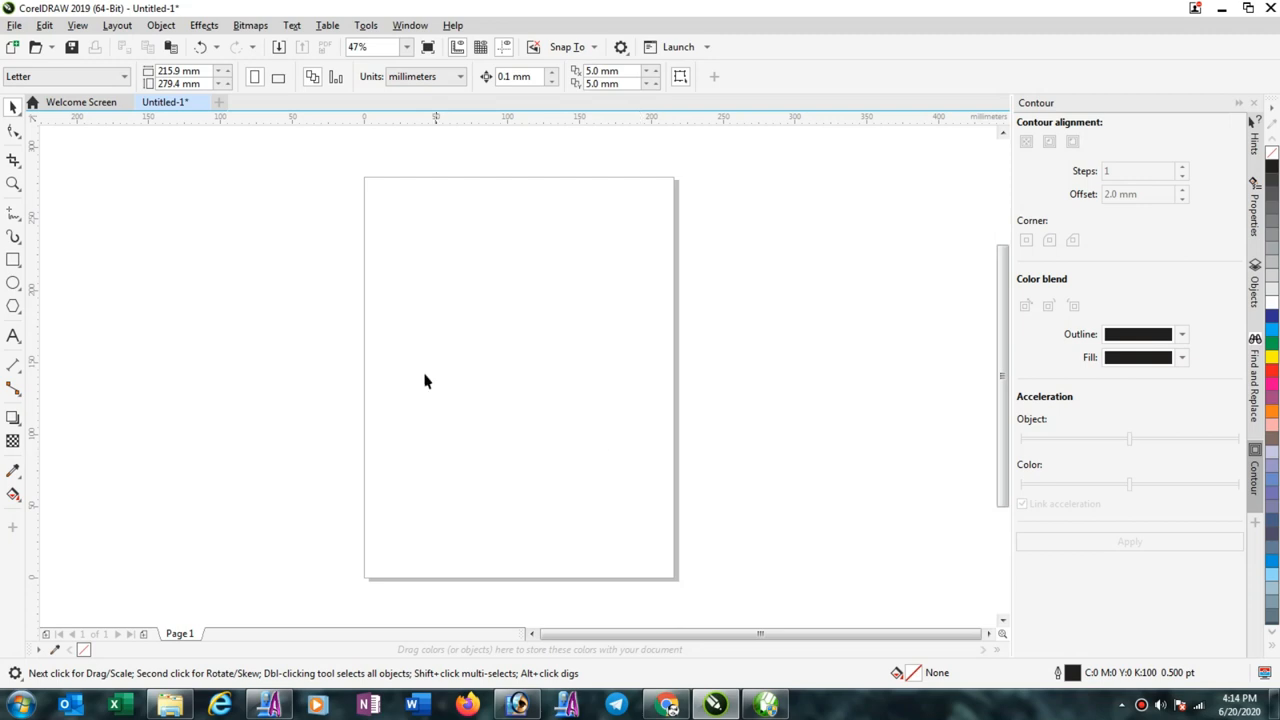
{"action": "mouse_move", "coordinate": [12, 262]}
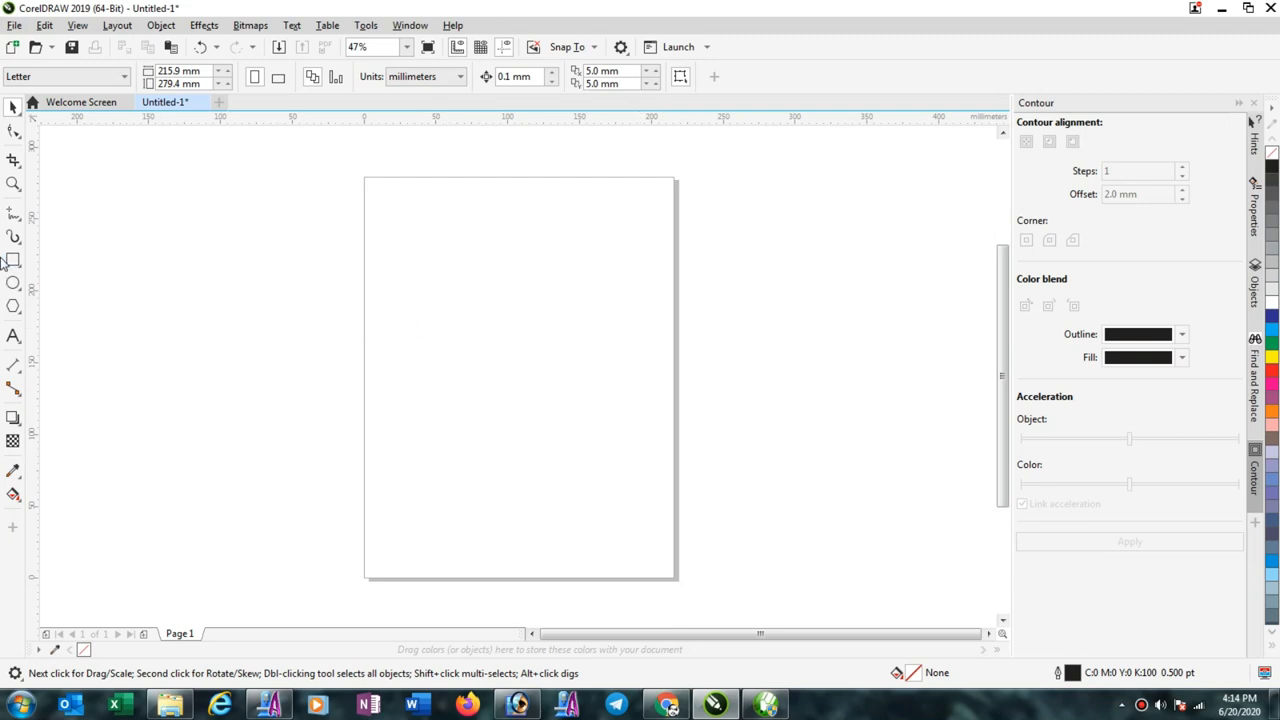
- Draw the outer rectangle, about 125 by 110 mm, on the upper middle of the page
{"action": "left_click_drag", "start_coordinate": [436, 264], "coordinate": [616, 424]}
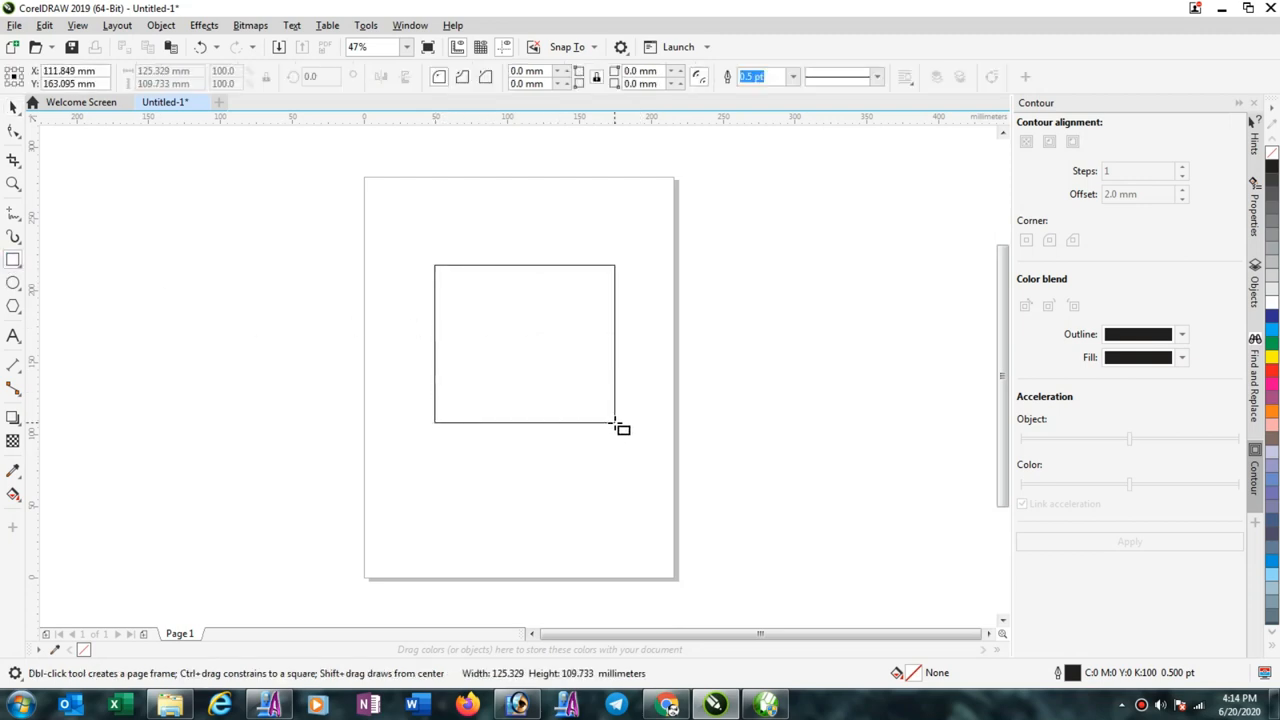
{"action": "left_click", "coordinate": [524, 344]}
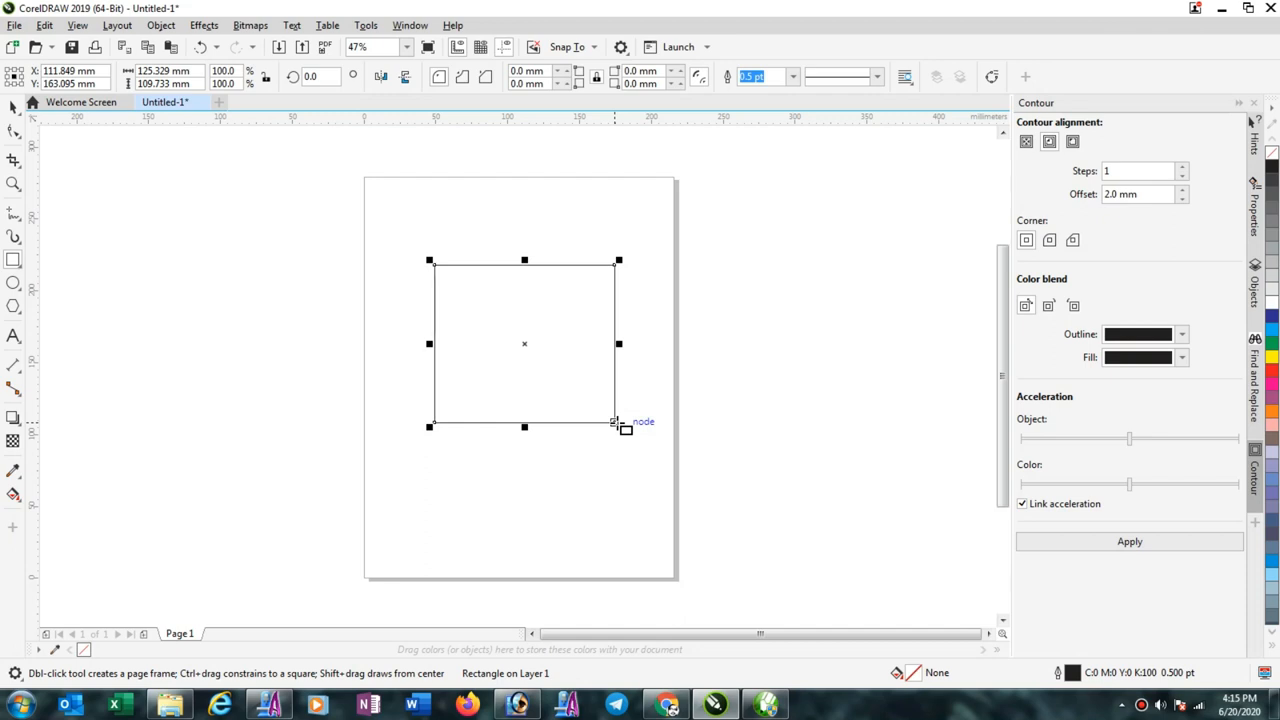
{"action": "mouse_move", "coordinate": [656, 448]}
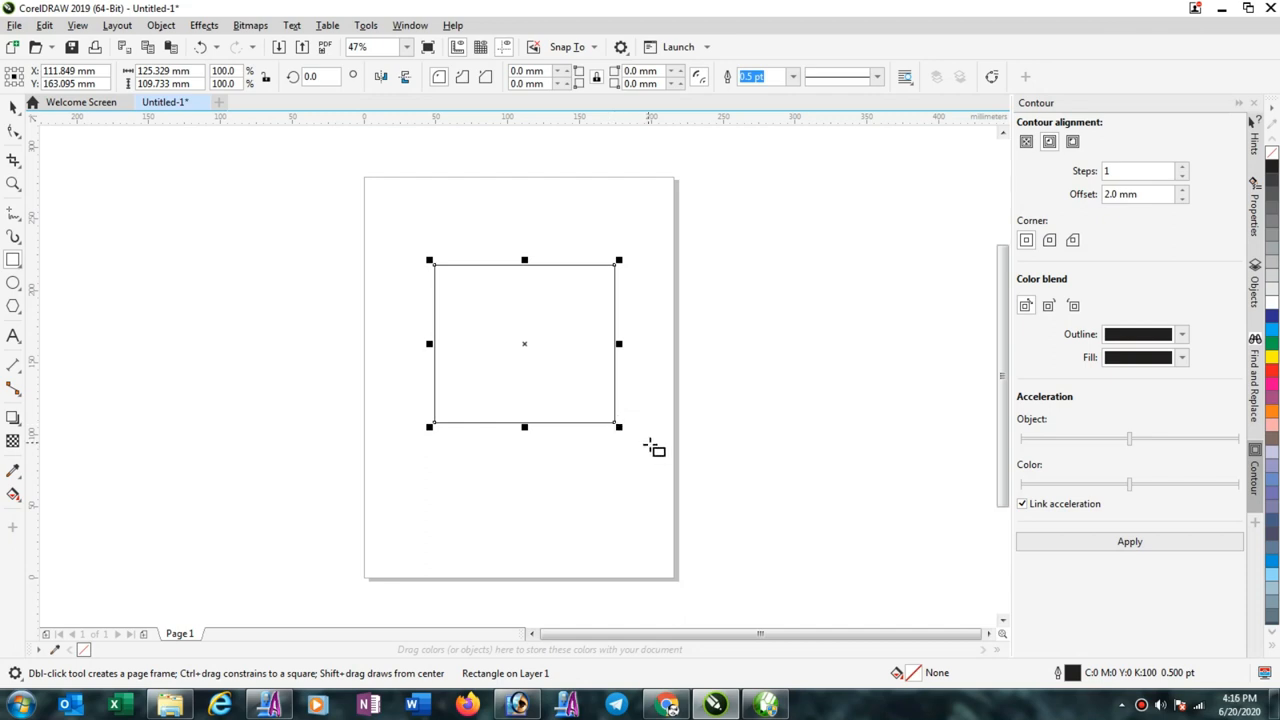
- Draw an inner rectangle about 80 by 71 mm and select both nested shapes for export
{"action": "left_click_drag", "start_coordinate": [464, 292], "coordinate": [520, 360]}
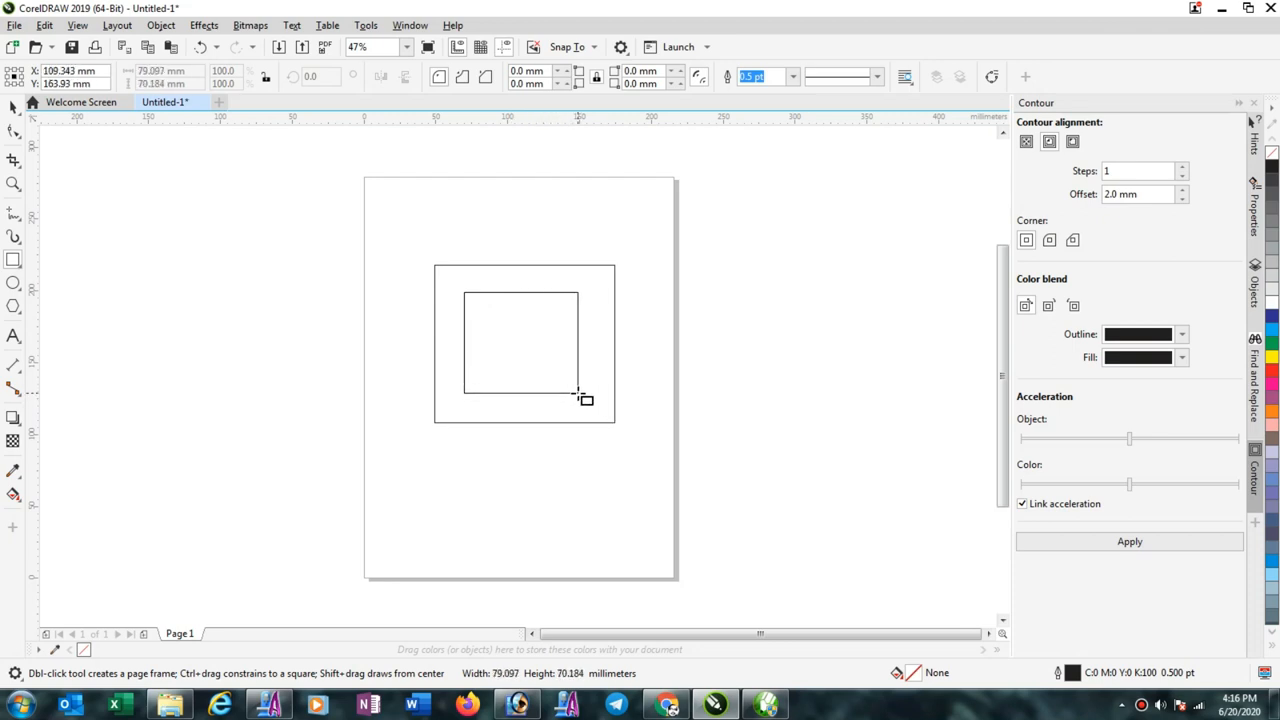
{"action": "left_click", "coordinate": [14, 108]}
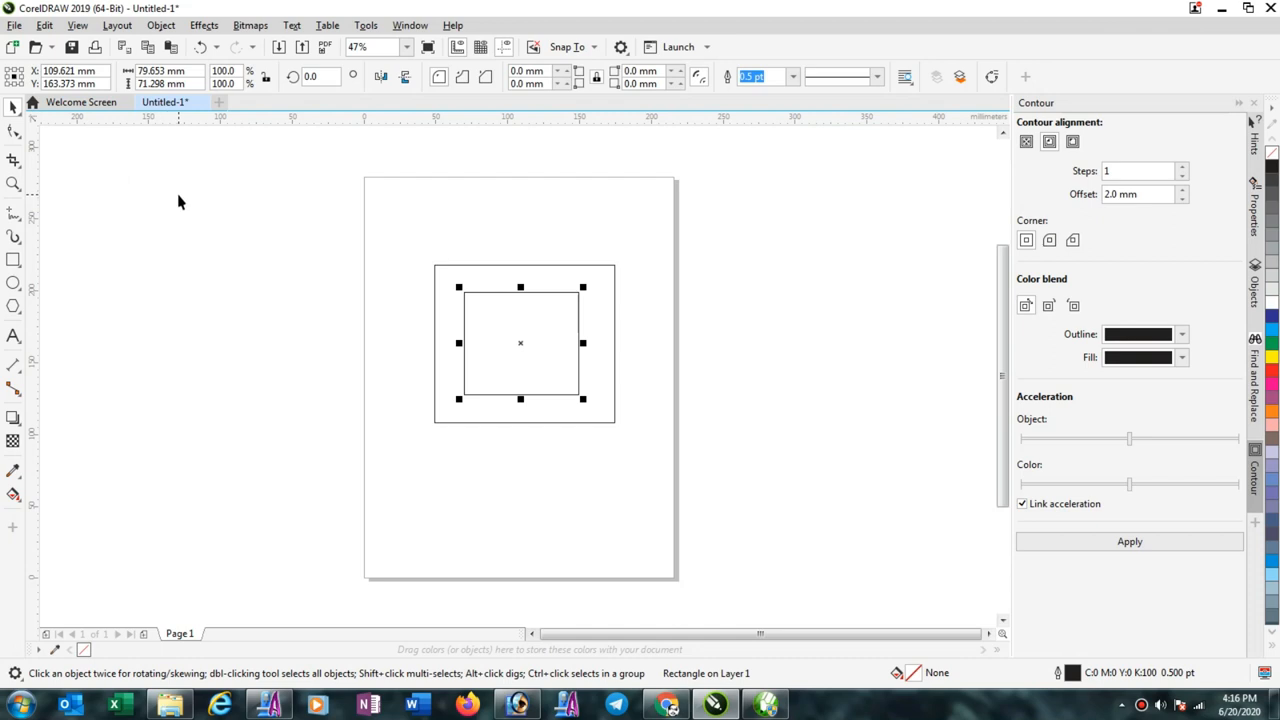
{"action": "left_click", "coordinate": [1128, 540]}
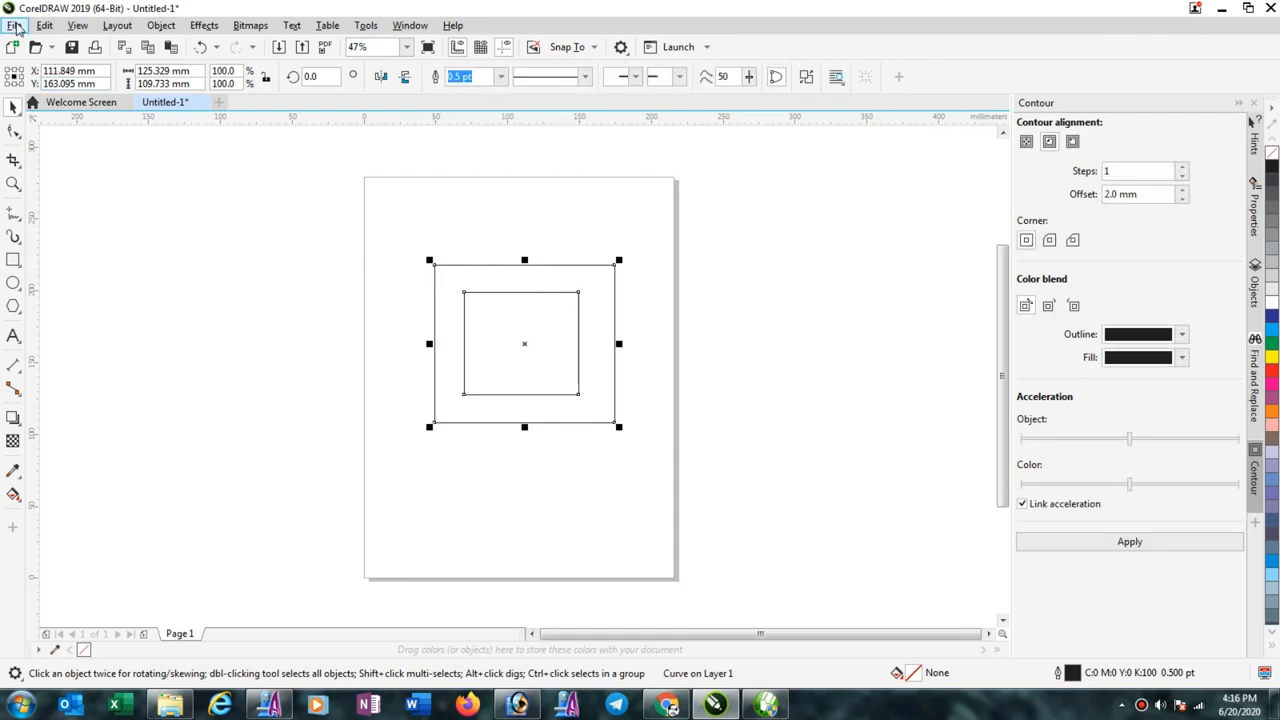
{"action": "mouse_move", "coordinate": [60, 276]}
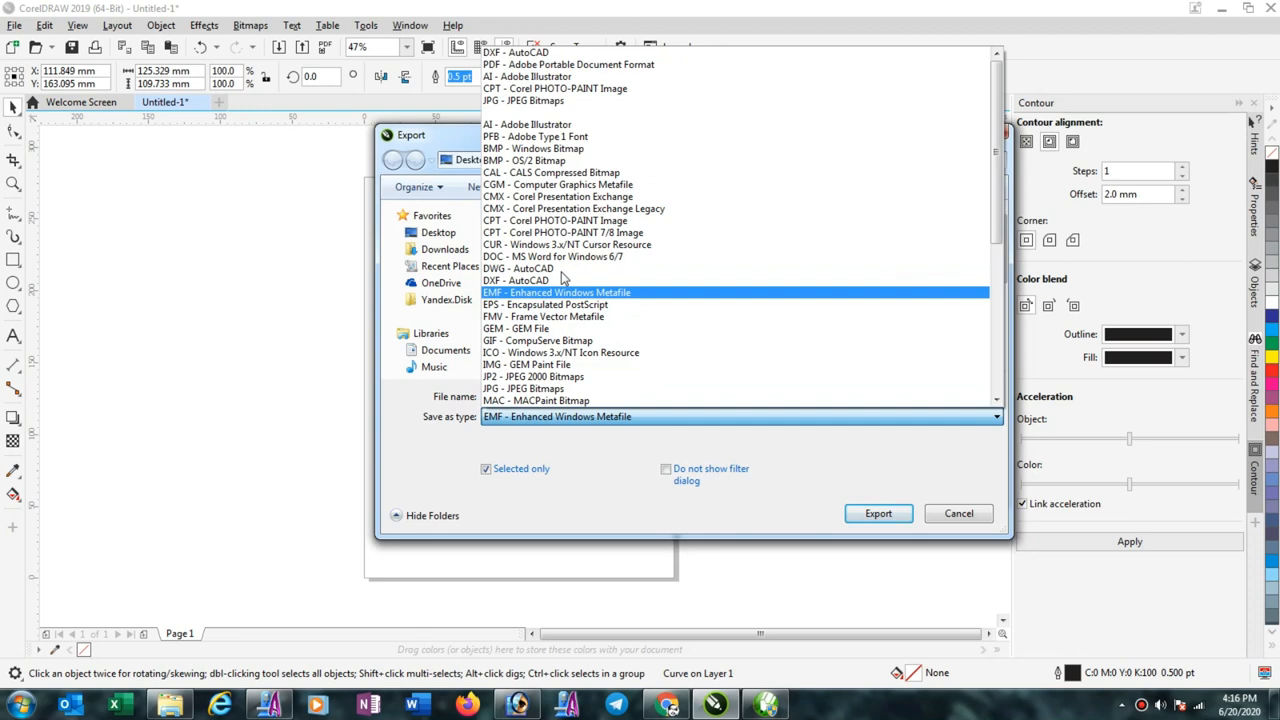
- Export the nested rectangles as an EPS file named yyy
{"action": "left_click", "coordinate": [544, 304]}
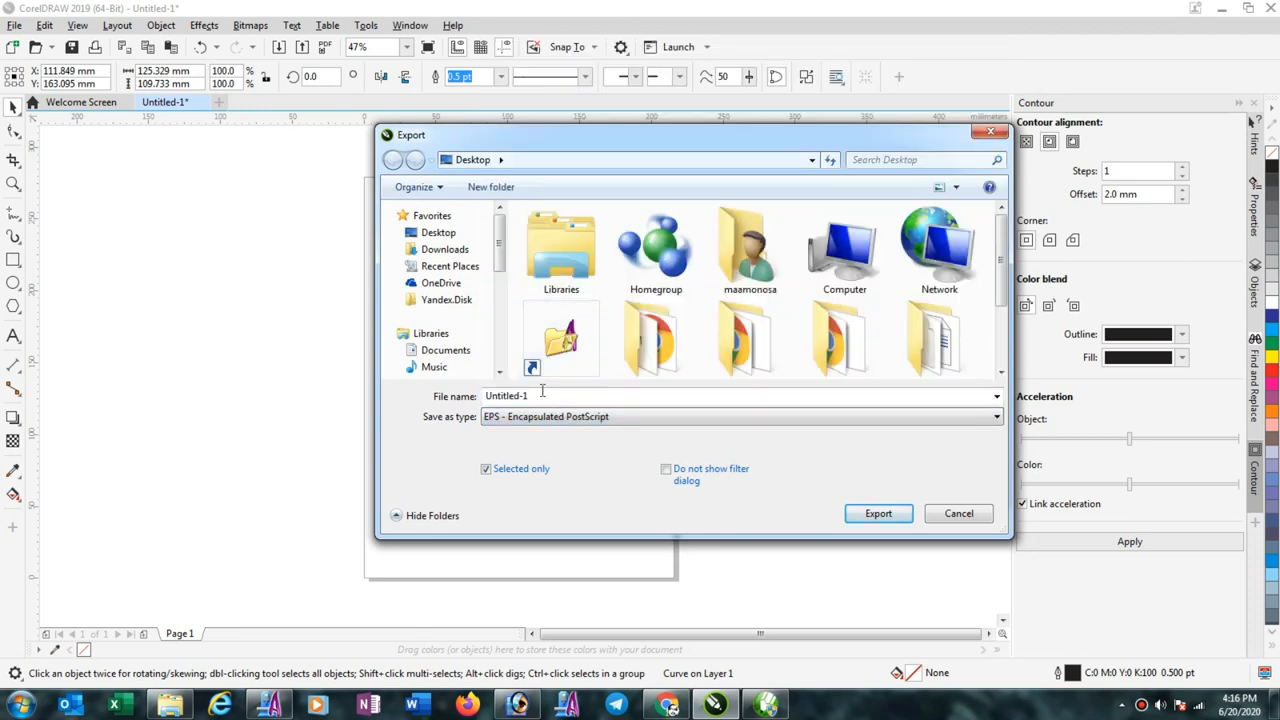
{"action": "triple_click", "coordinate": [504, 396]}
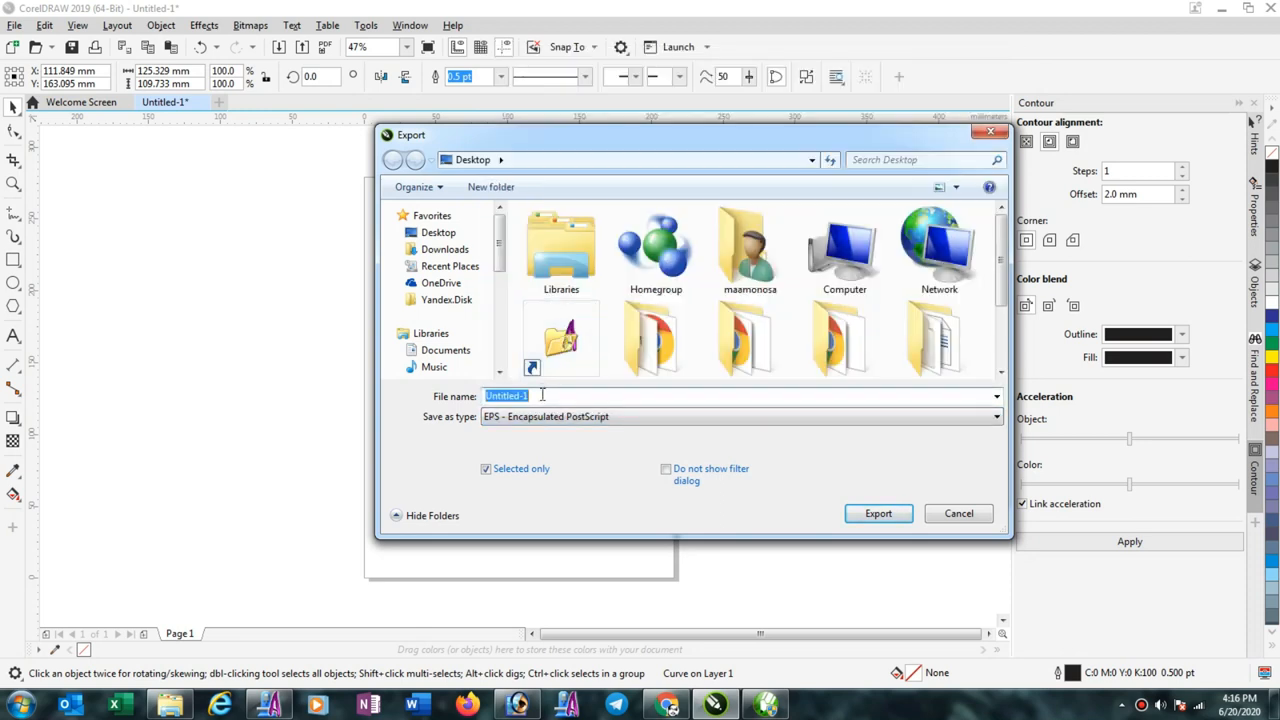
{"action": "type", "text": "yyy"}
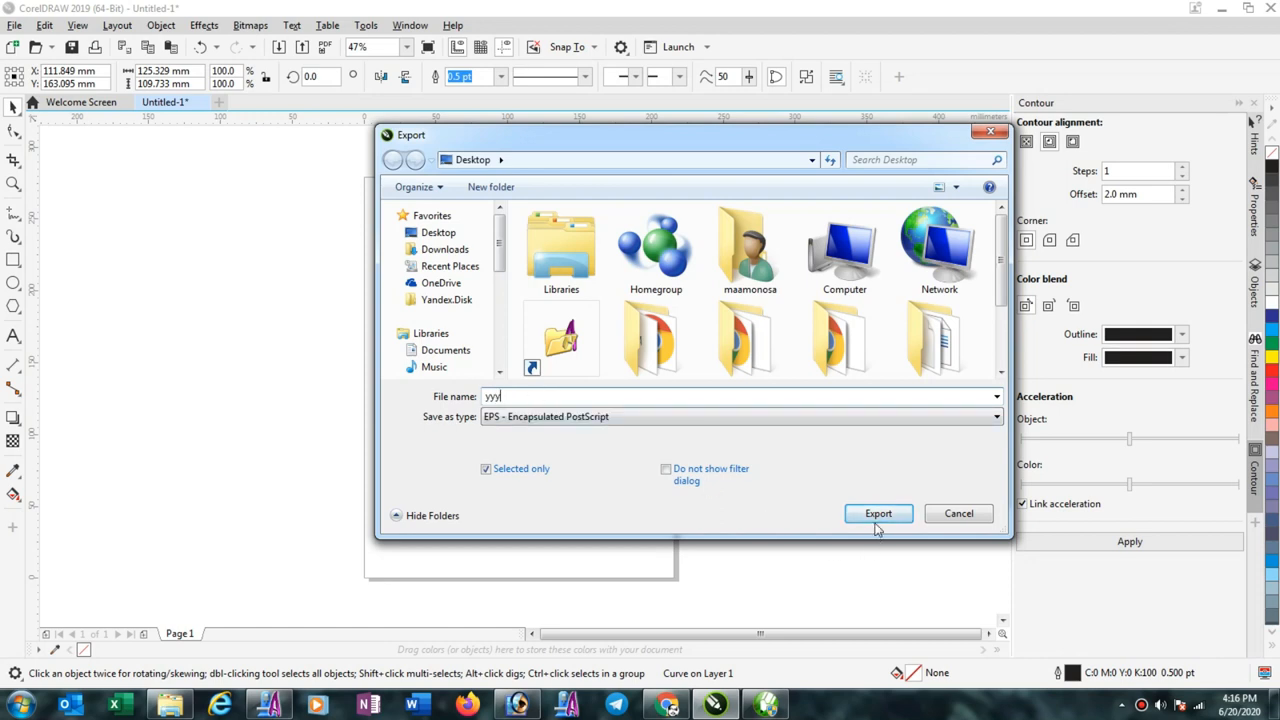
{"action": "left_click", "coordinate": [878, 512]}
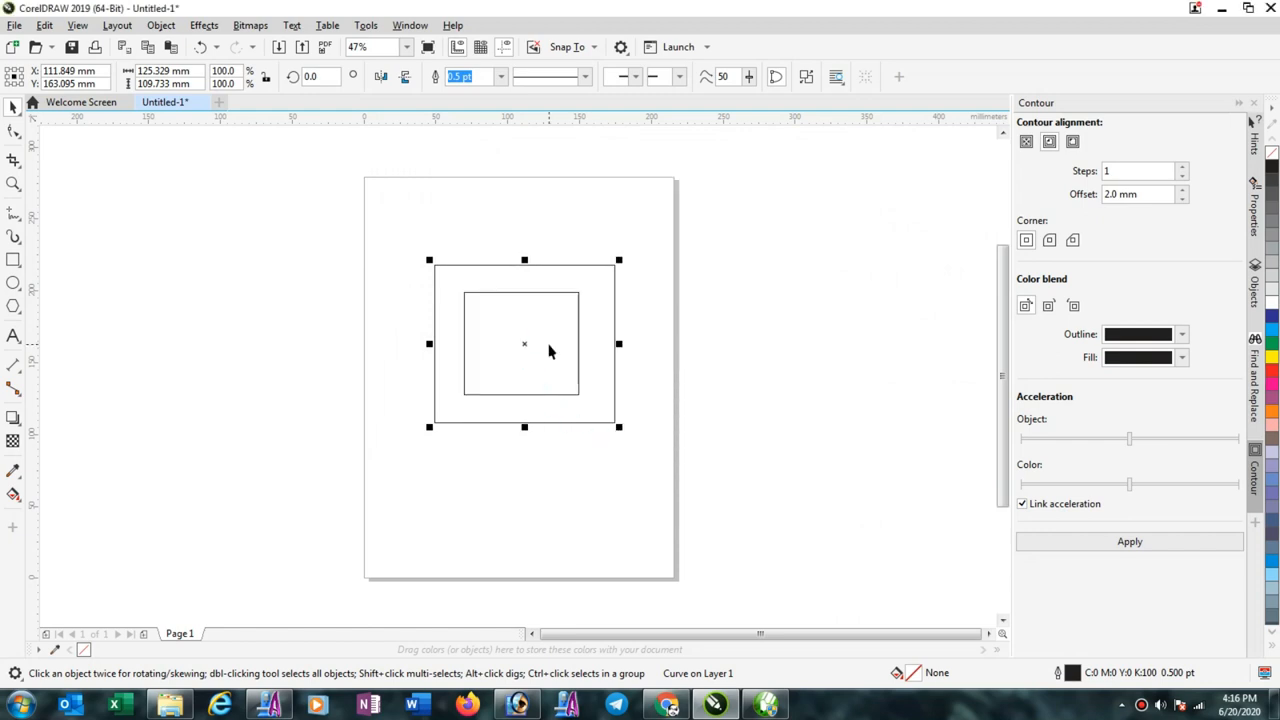
- Export the drawing again as an AutoCAD DXF file named uu
{"action": "left_click", "coordinate": [14, 24]}
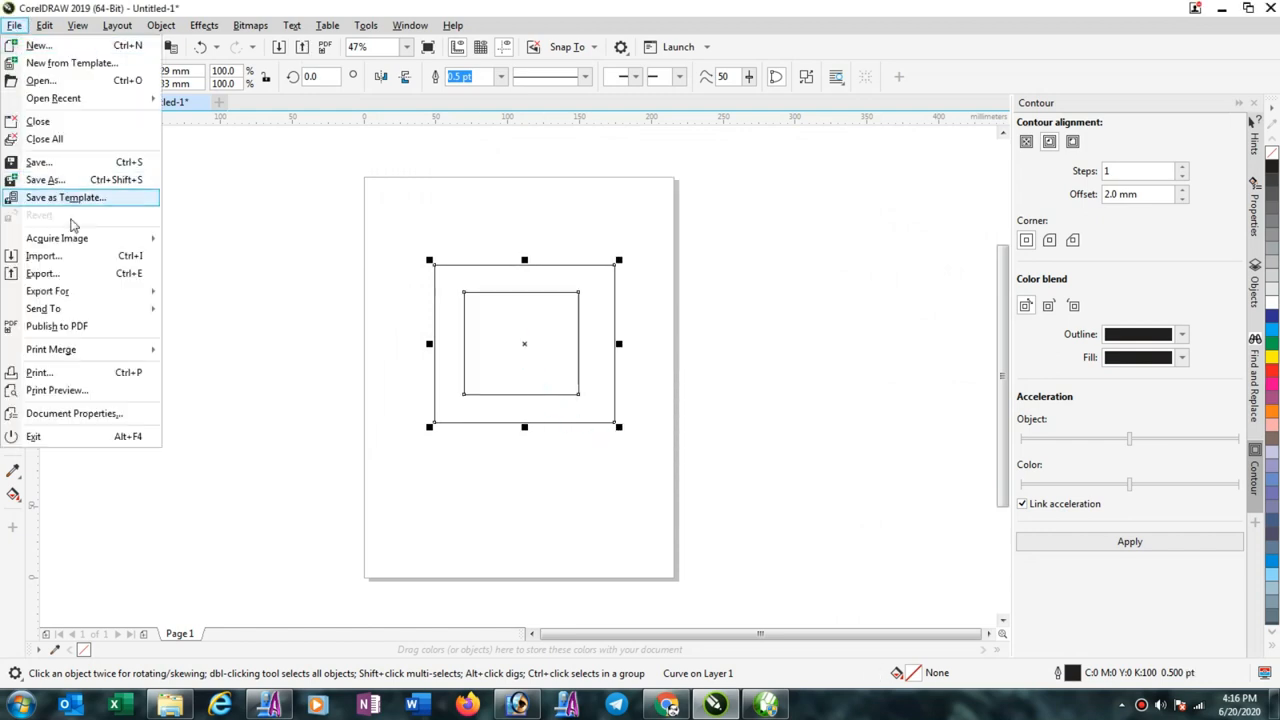
{"action": "left_click", "coordinate": [42, 272]}
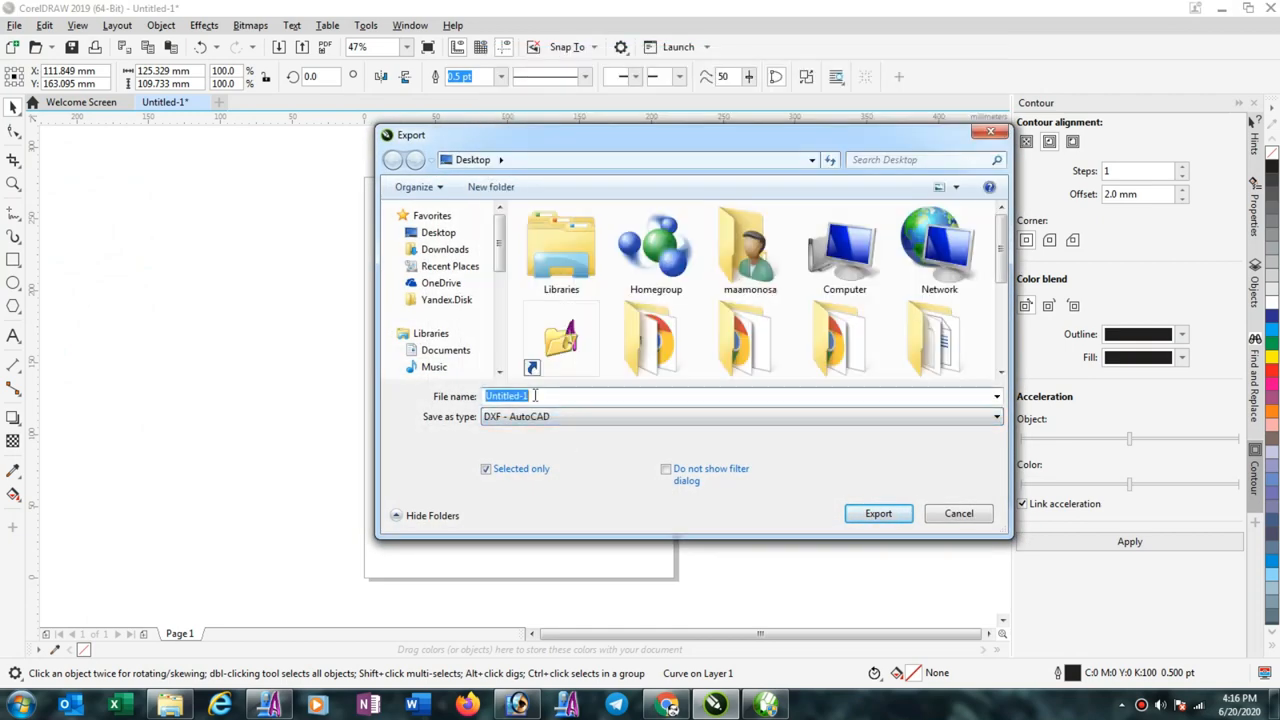
{"action": "type", "text": "uuu"}
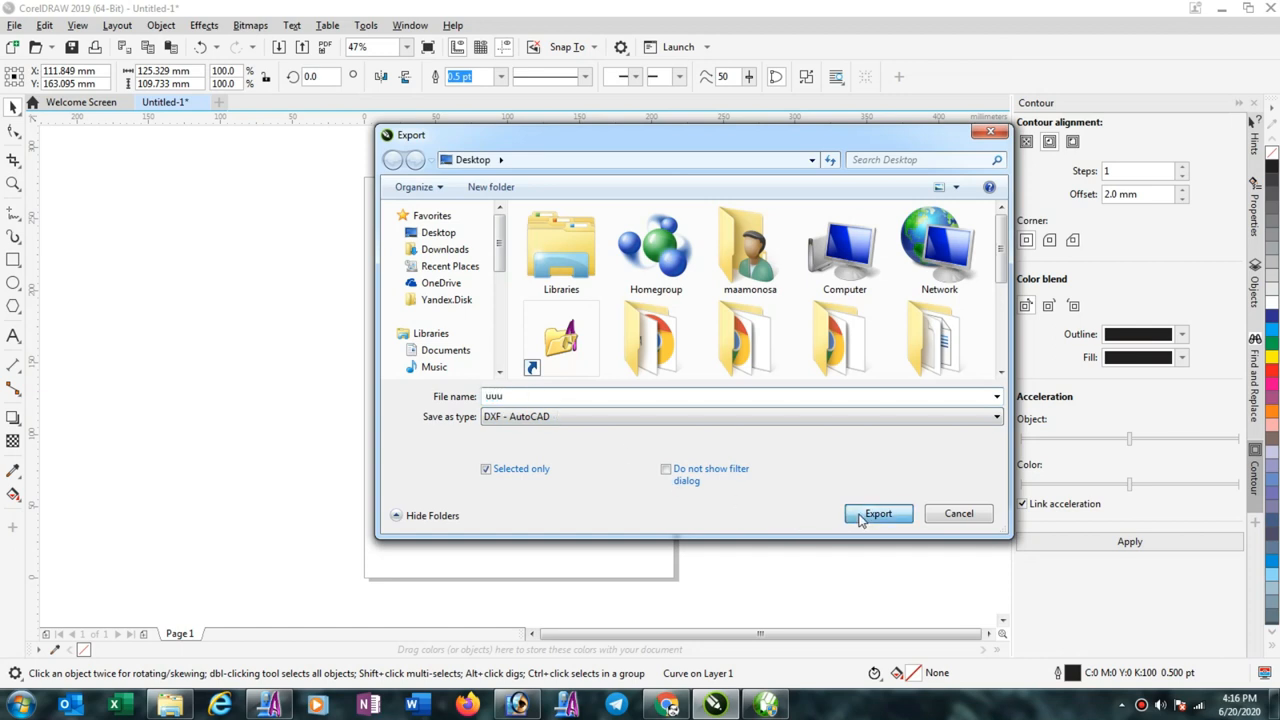
{"action": "left_click", "coordinate": [878, 512]}
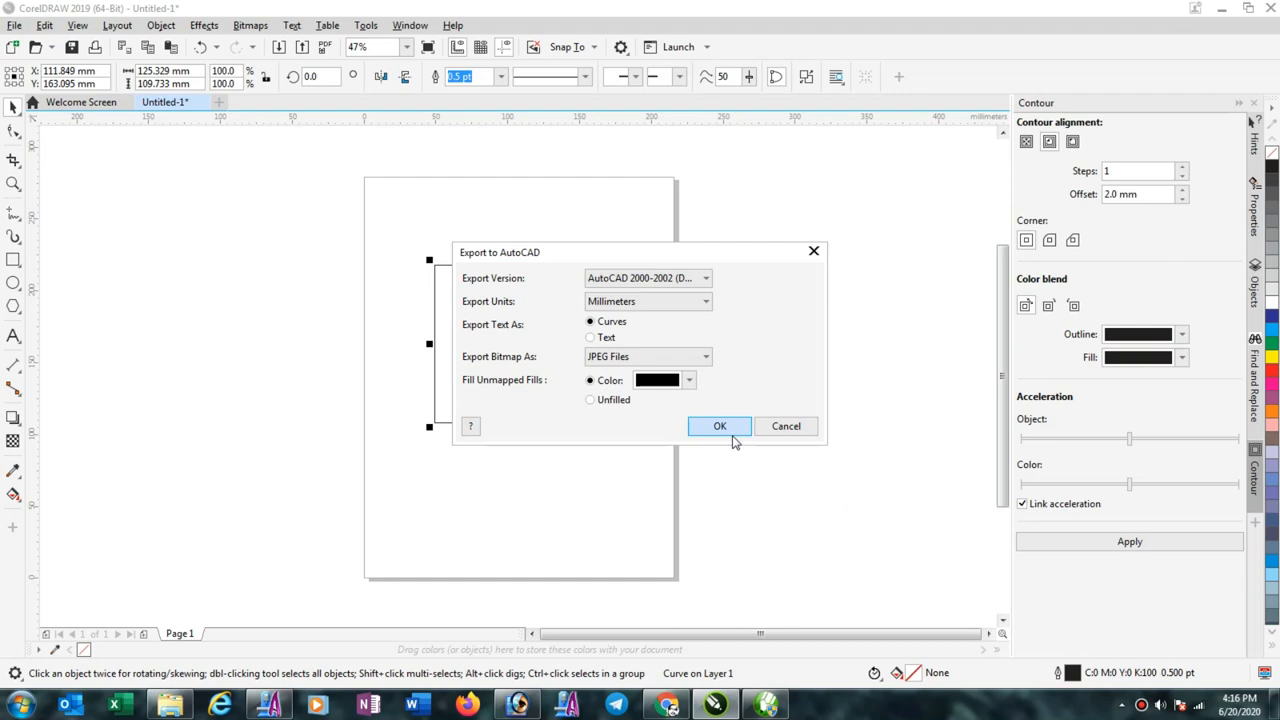
- Select the outer rectangle and switch over to the blank ArtCAM Pro model
{"action": "left_click", "coordinate": [720, 426]}
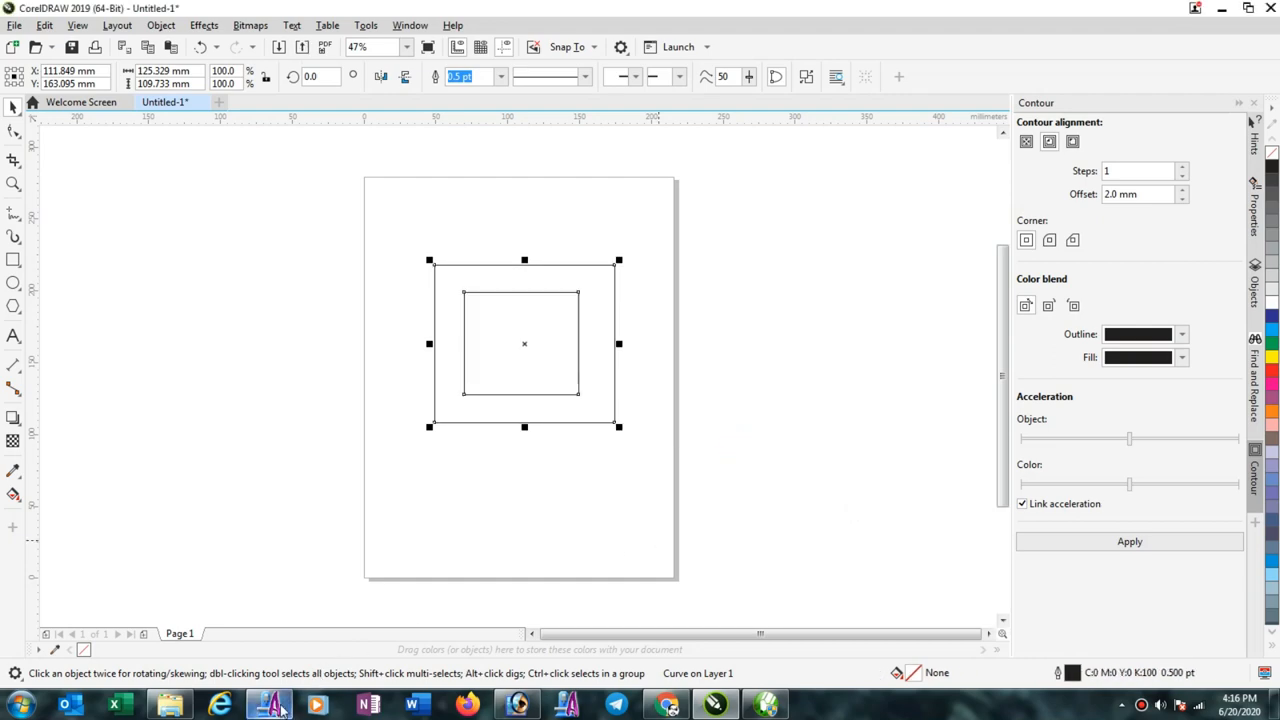
{"action": "left_click", "coordinate": [272, 704]}
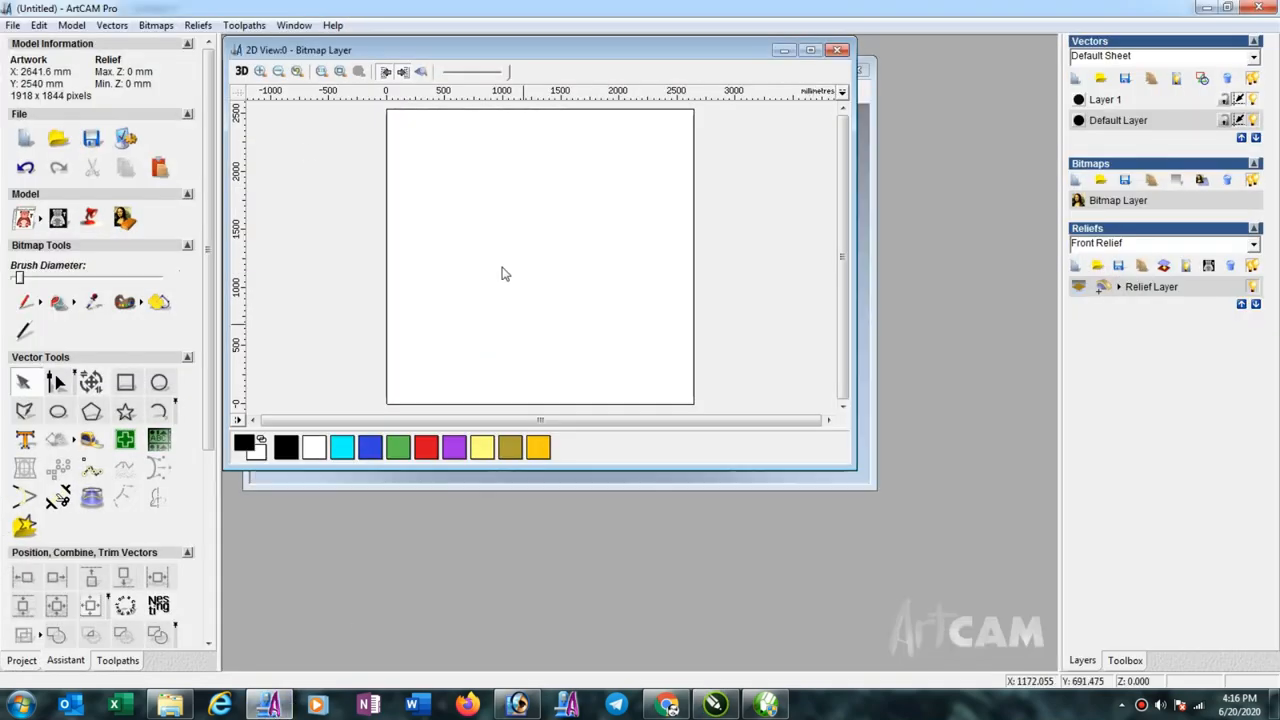
{"action": "left_click", "coordinate": [112, 24]}
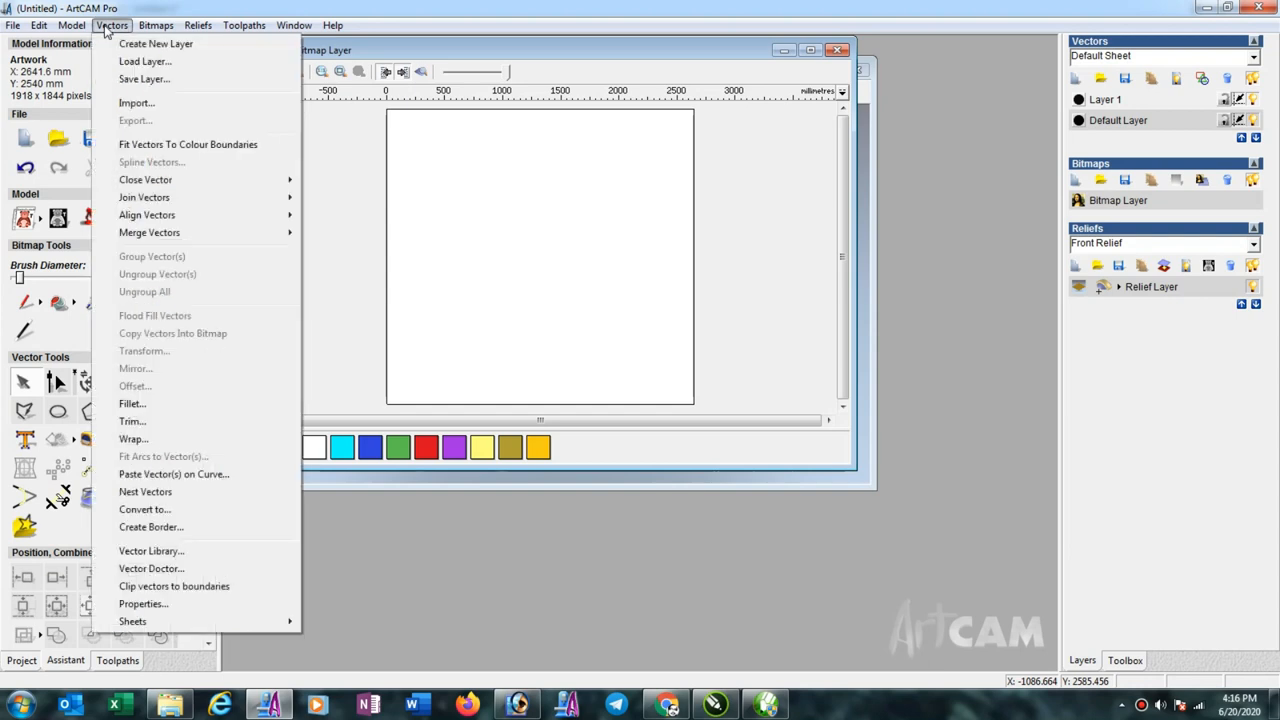
{"action": "left_click", "coordinate": [136, 102]}
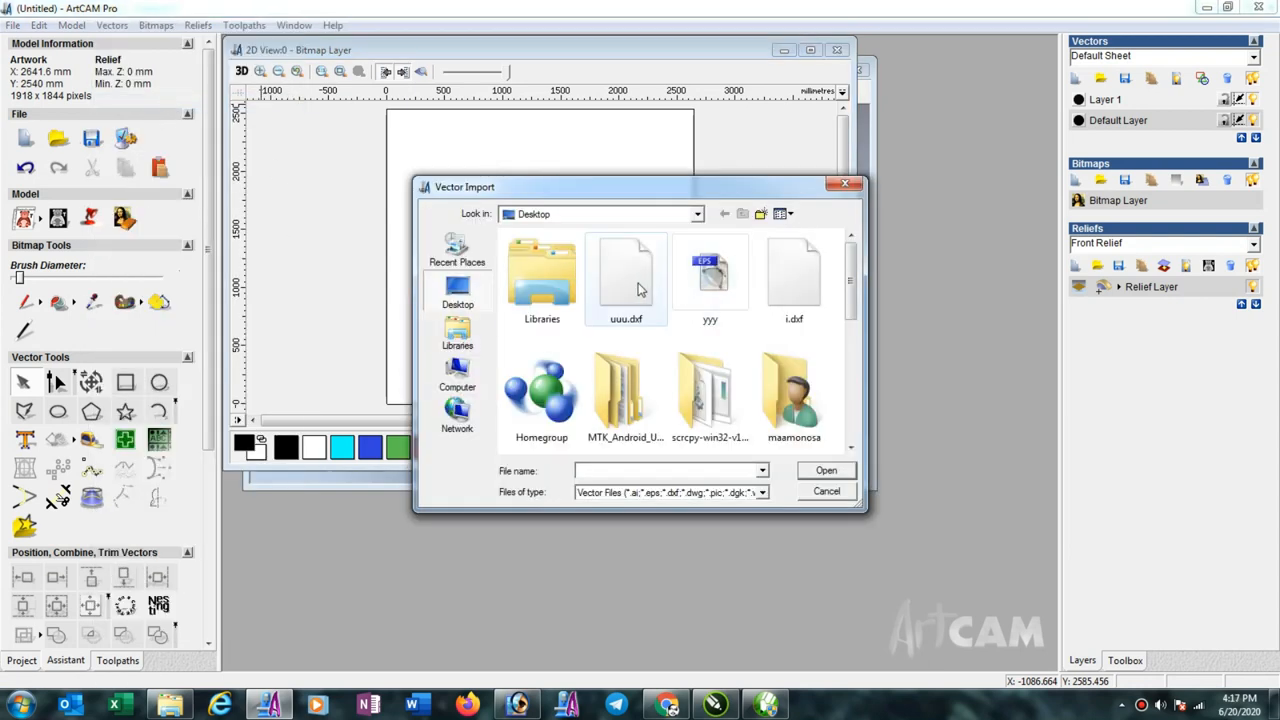
{"action": "mouse_move", "coordinate": [710, 276]}
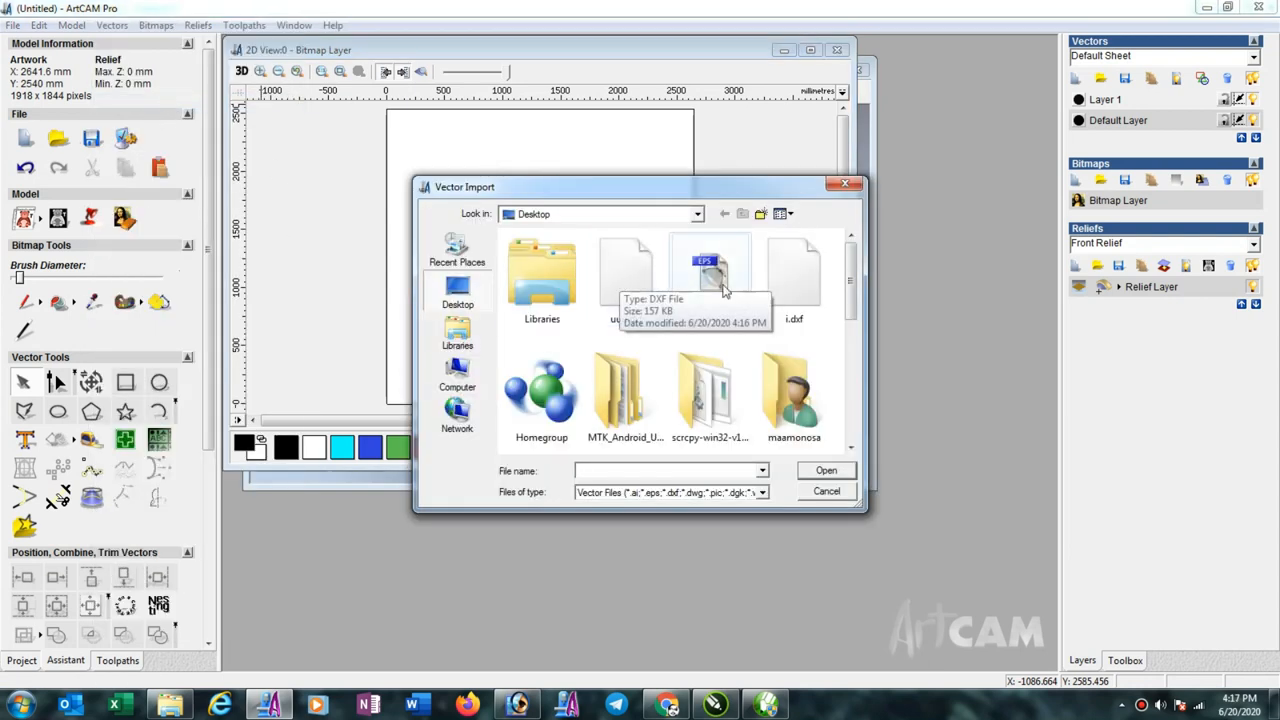
{"action": "left_click", "coordinate": [710, 278]}
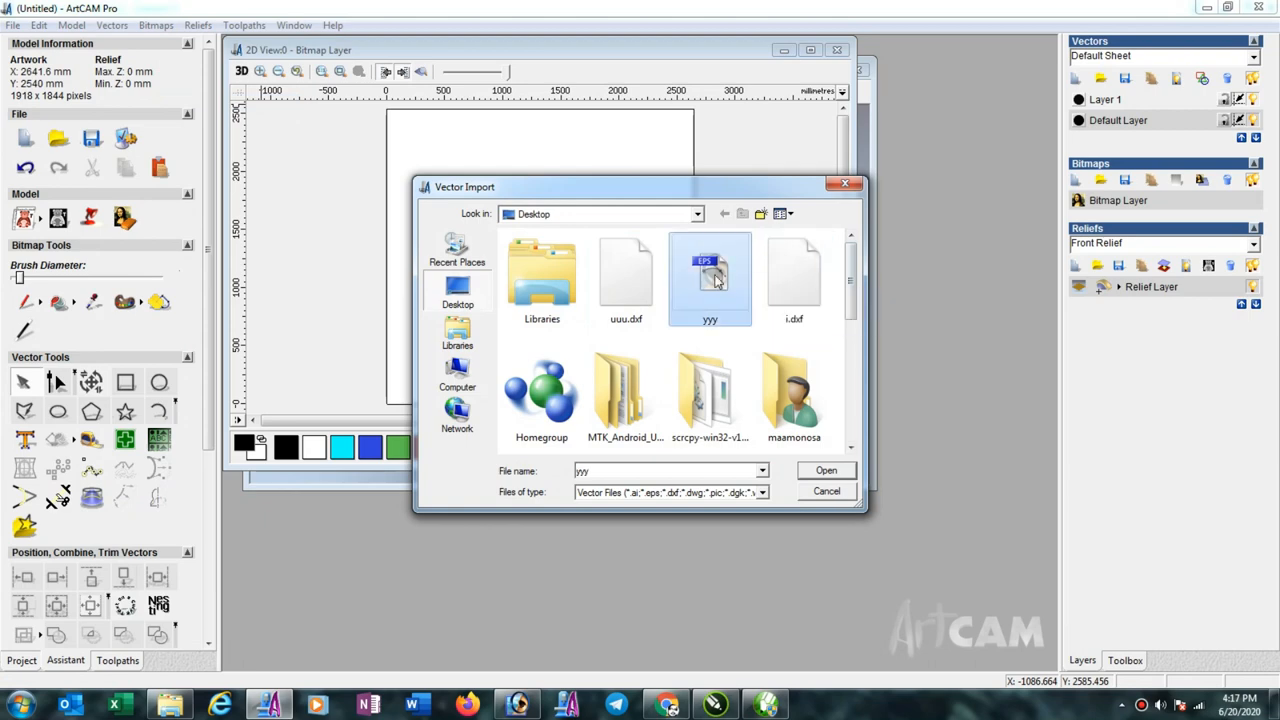
{"action": "left_click", "coordinate": [826, 470]}
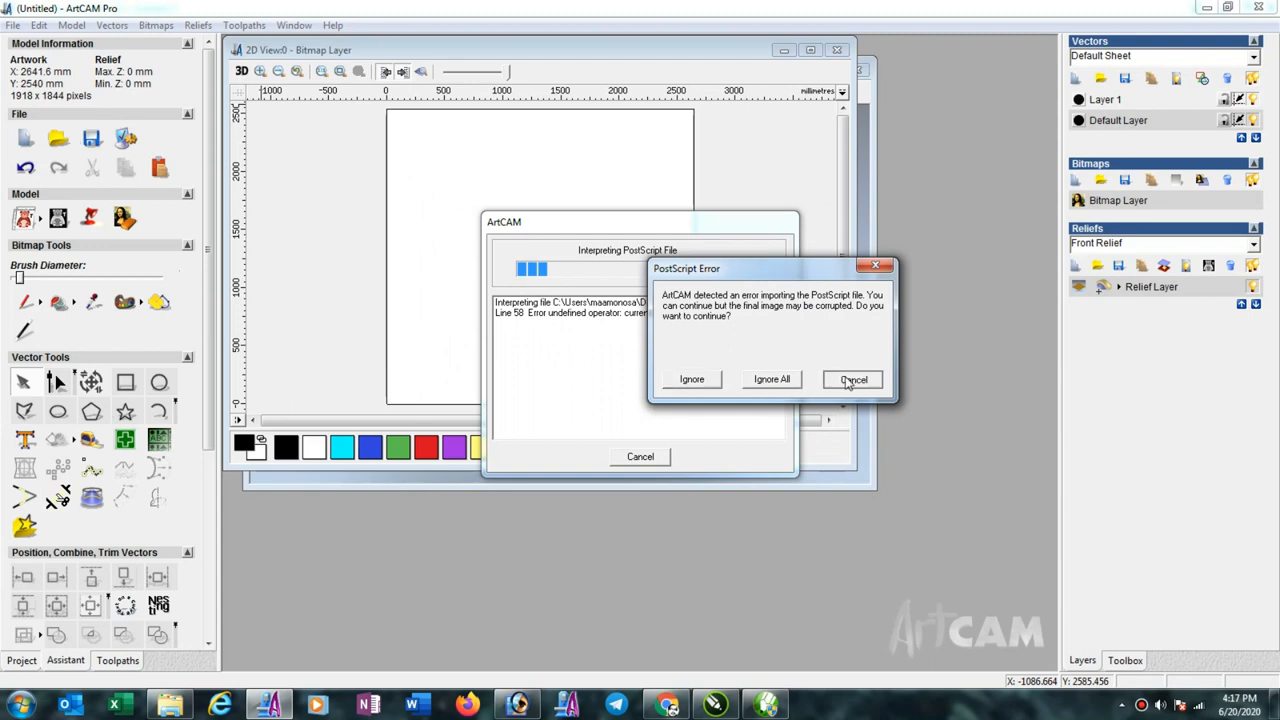
{"action": "left_click", "coordinate": [852, 380]}
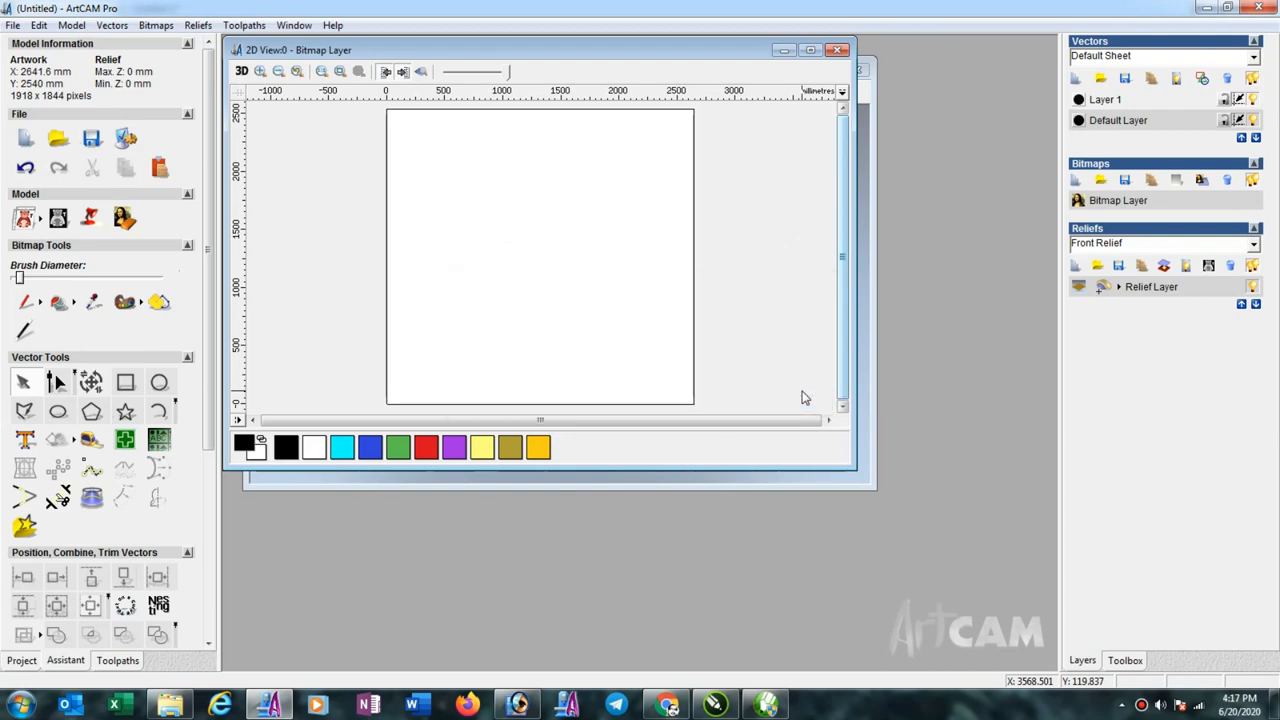
{"action": "mouse_move", "coordinate": [300, 148]}
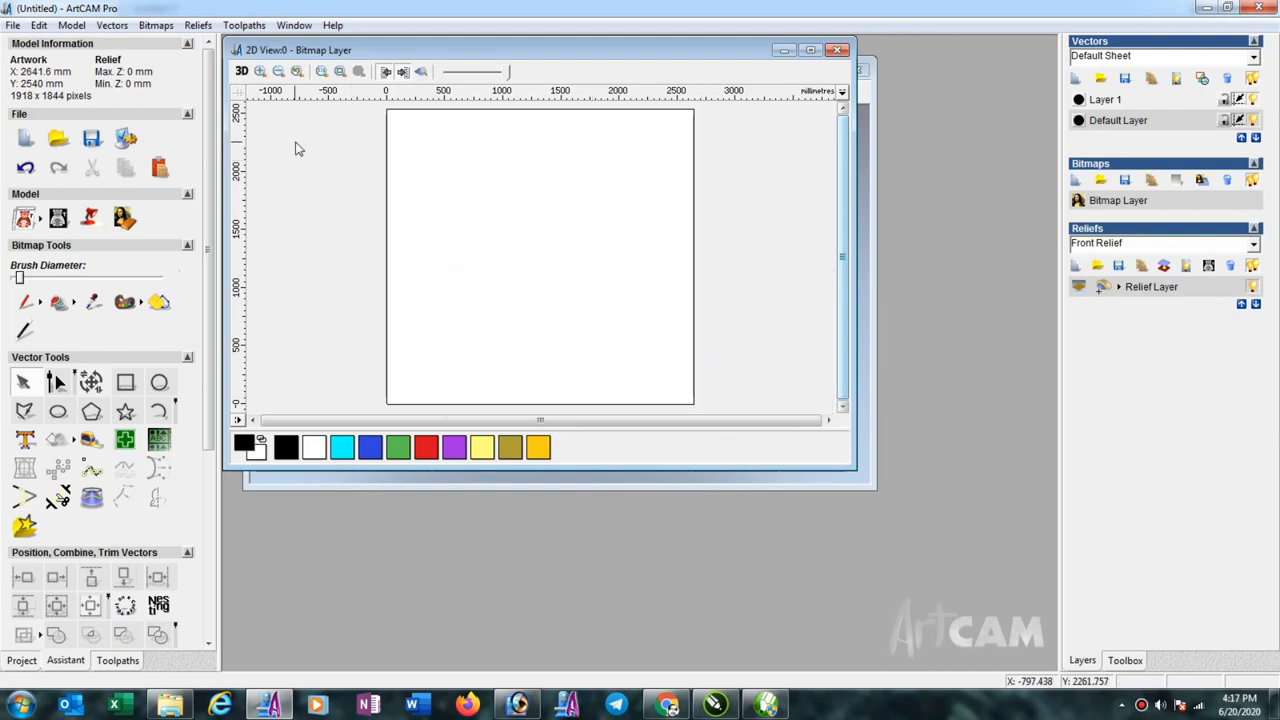
- Import the DXF file via Vectors > Import, accept its size and position, and select the rectangles
{"action": "left_click", "coordinate": [112, 24]}
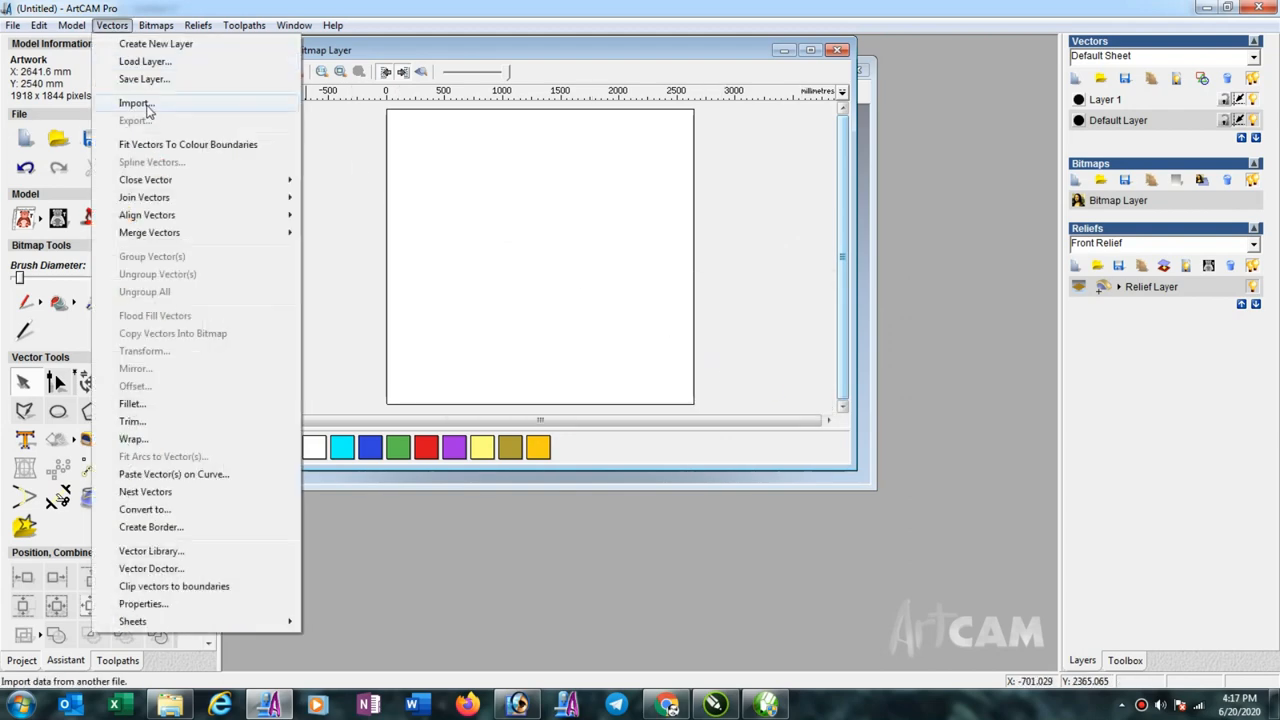
{"action": "left_click", "coordinate": [136, 104]}
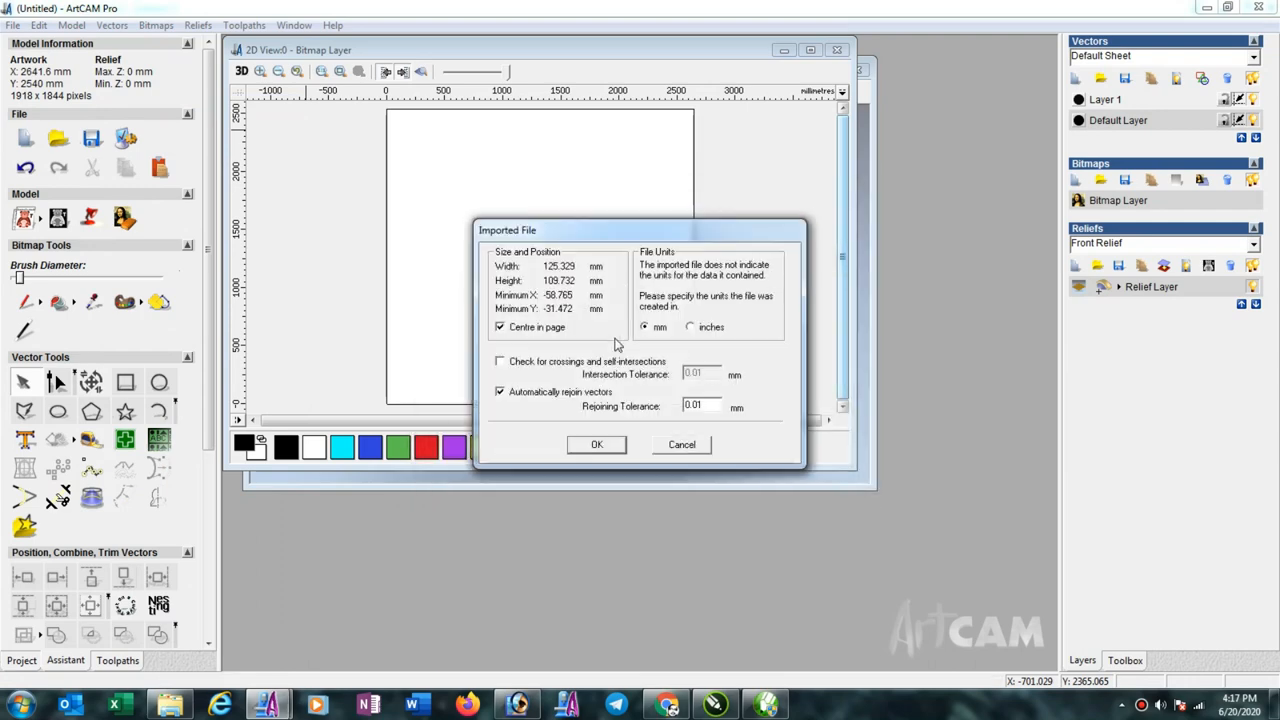
{"action": "left_click", "coordinate": [596, 444]}
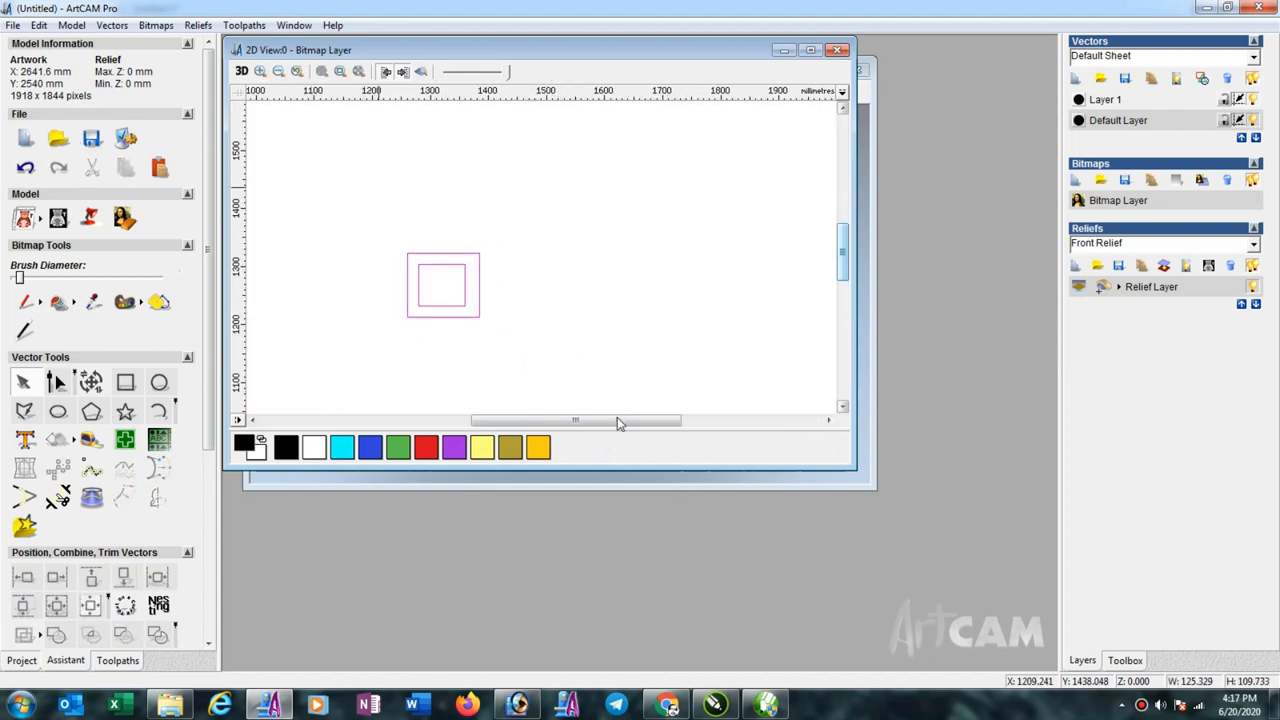
{"action": "left_click", "coordinate": [442, 284]}
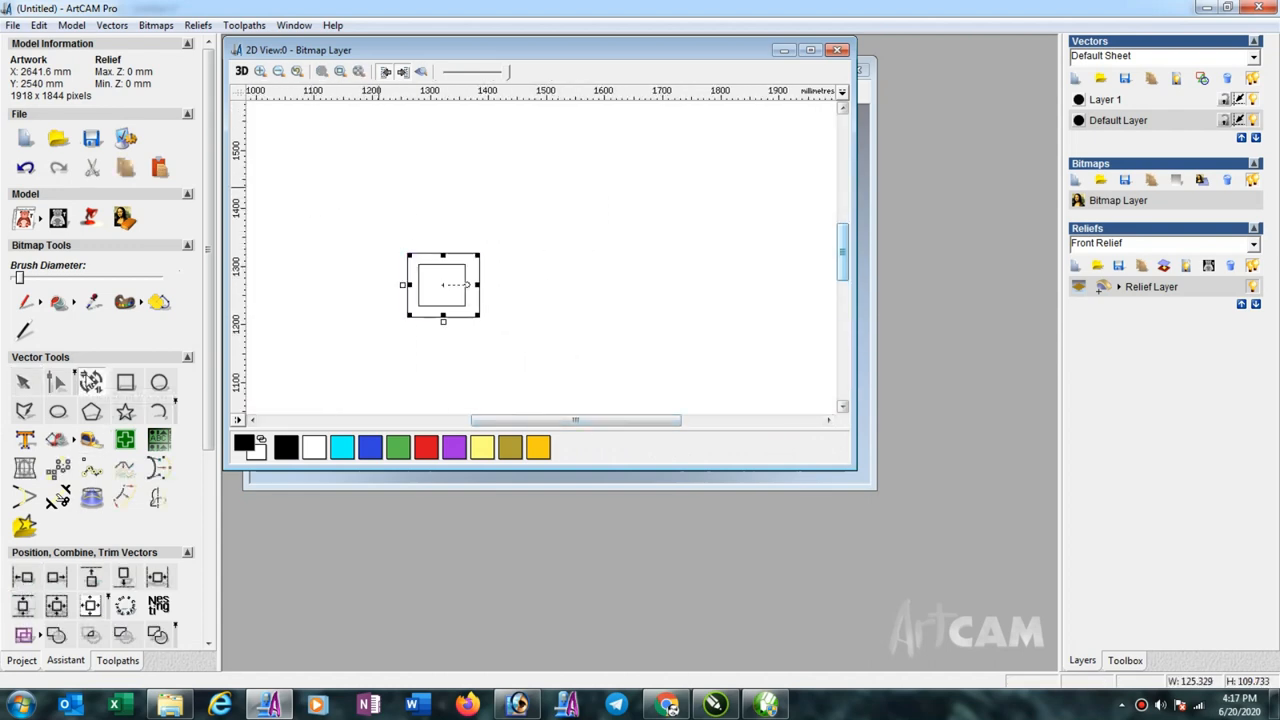
{"action": "left_click", "coordinate": [56, 382]}
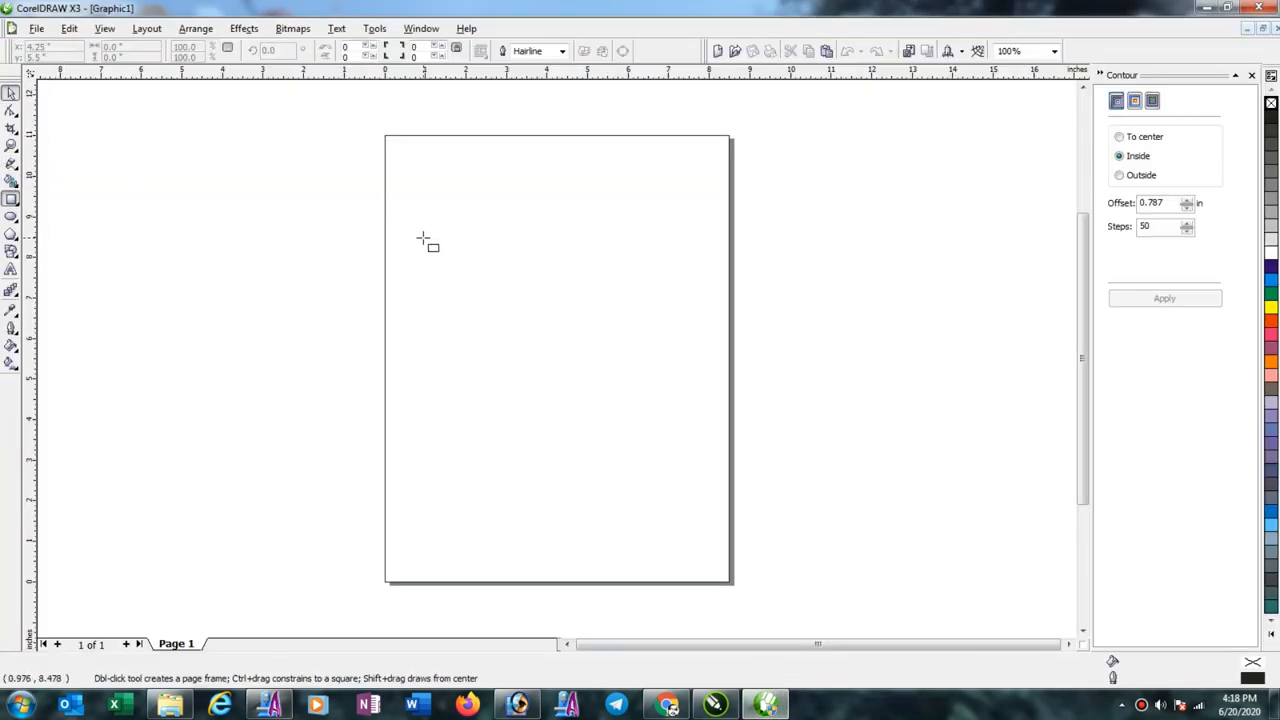
- Draw a rectangle, select the outer contour, and export it as EPS file iii to the desktop
{"action": "left_click_drag", "start_coordinate": [440, 232], "coordinate": [584, 340]}
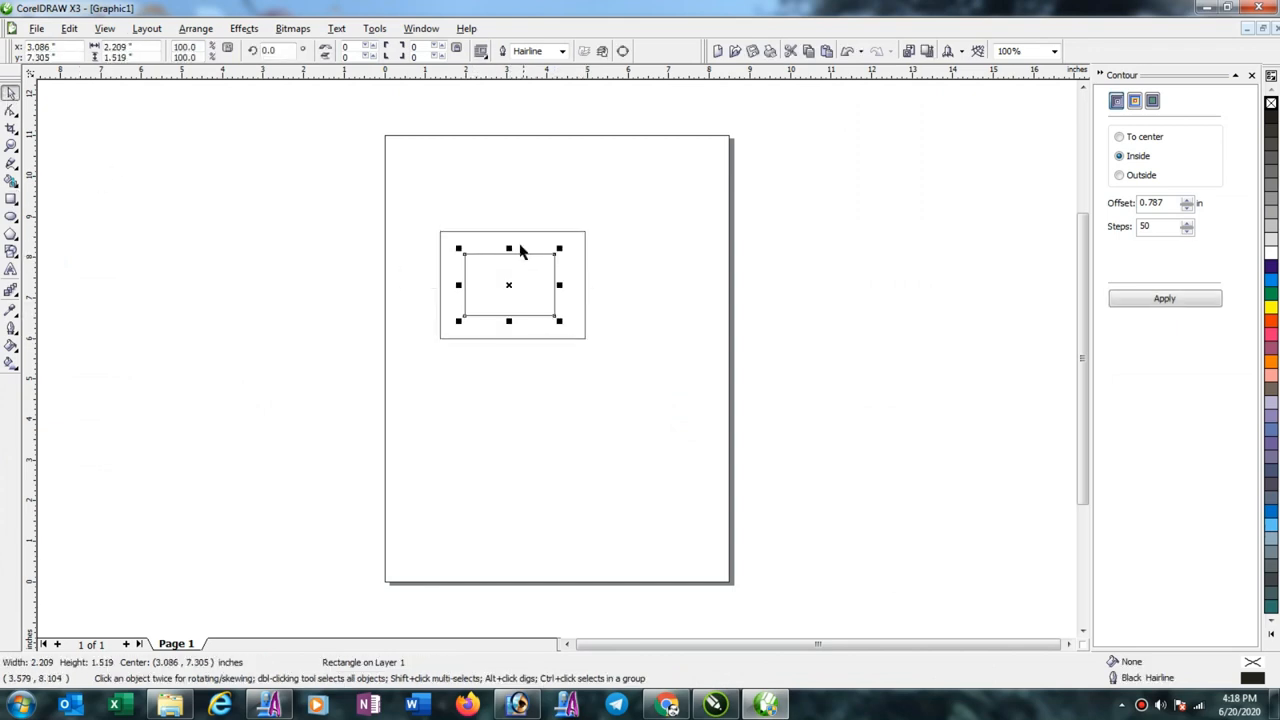
{"action": "left_click", "coordinate": [1164, 298]}
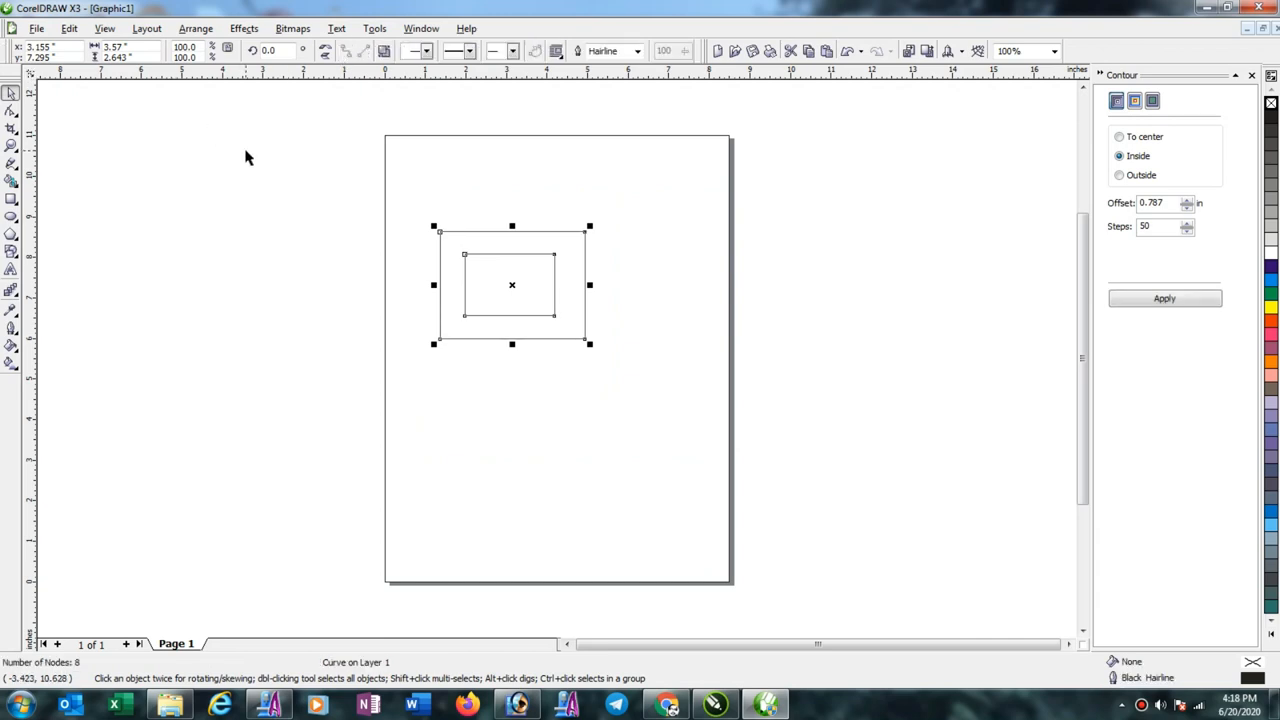
{"action": "mouse_move", "coordinate": [248, 148]}
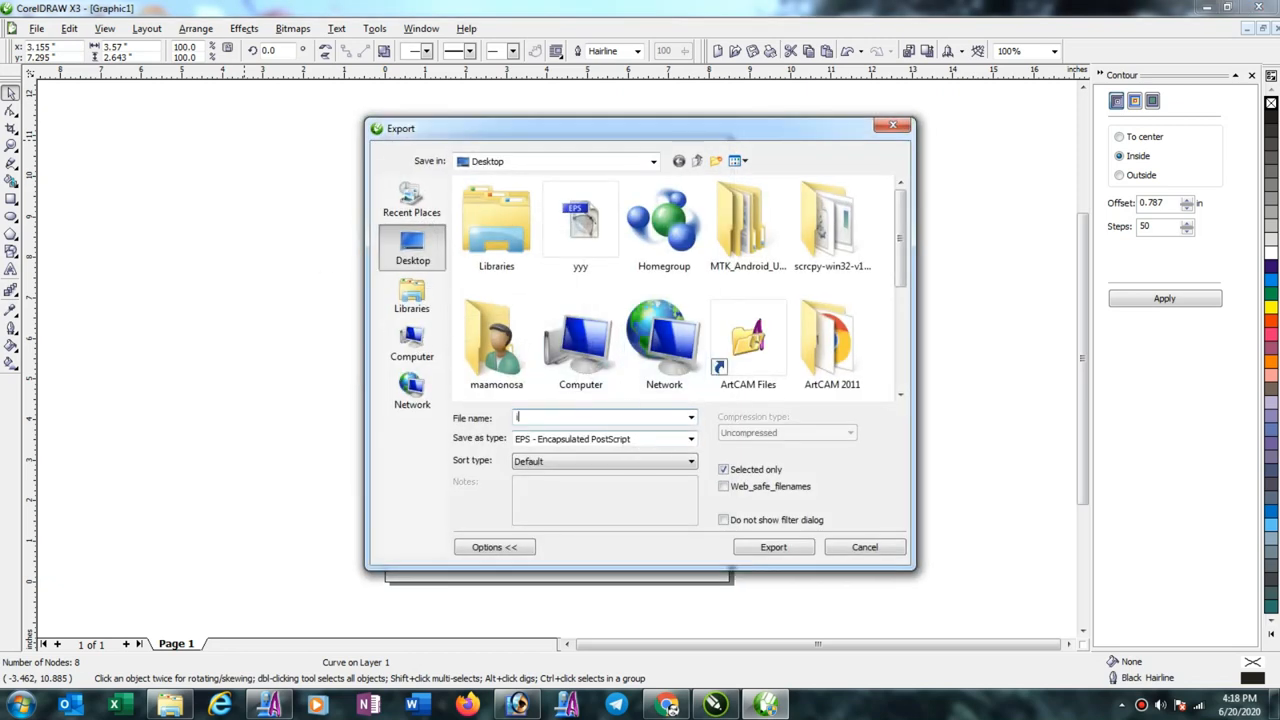
{"action": "type", "text": "iii"}
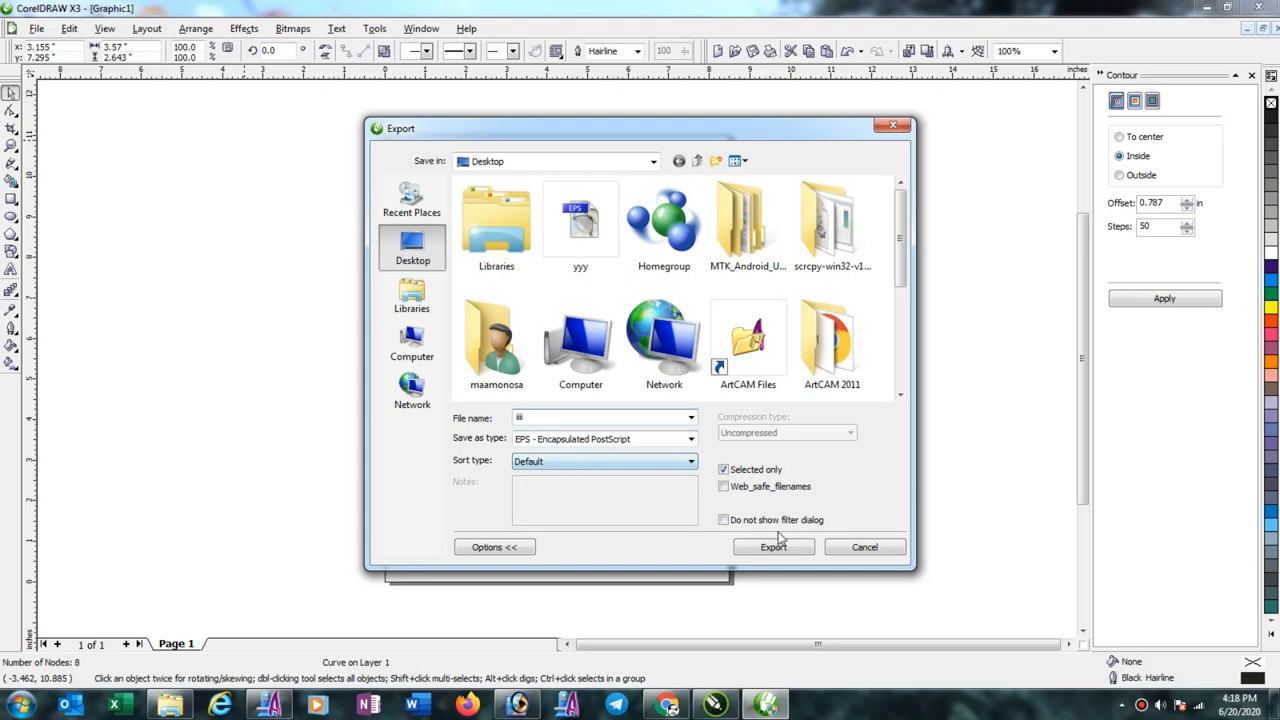
{"action": "left_click", "coordinate": [772, 548]}
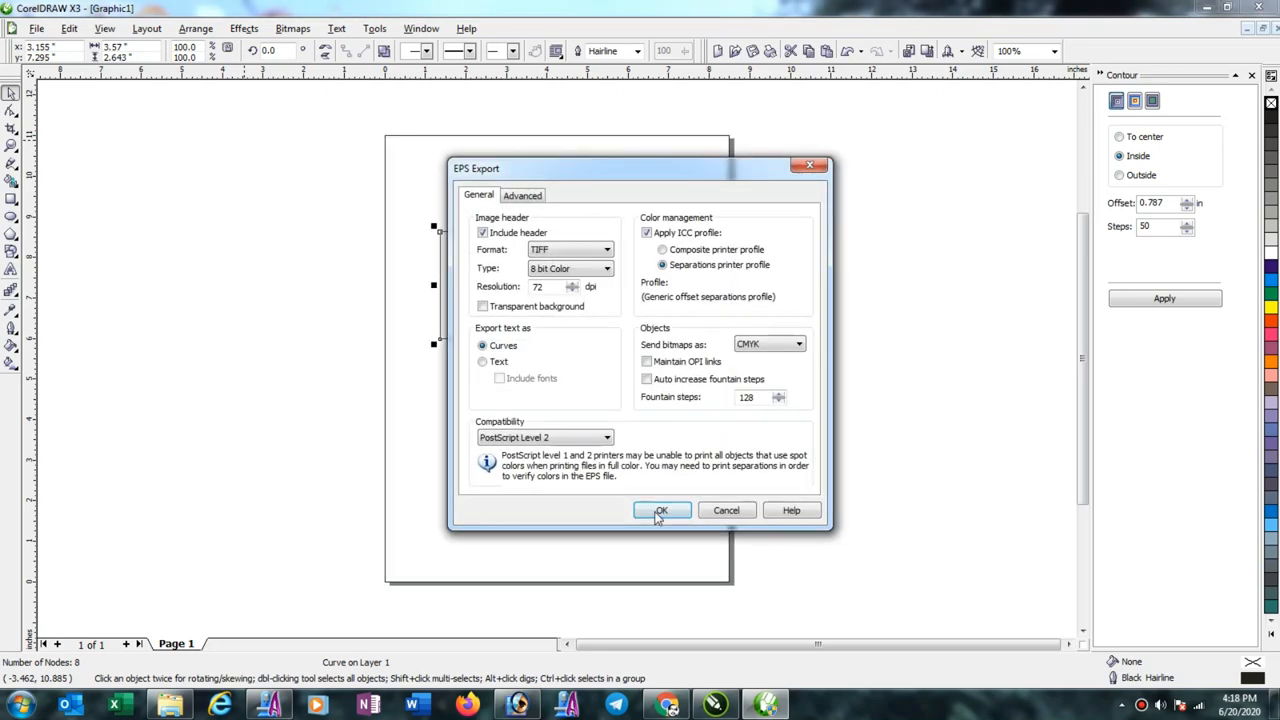
{"action": "left_click", "coordinate": [660, 510]}
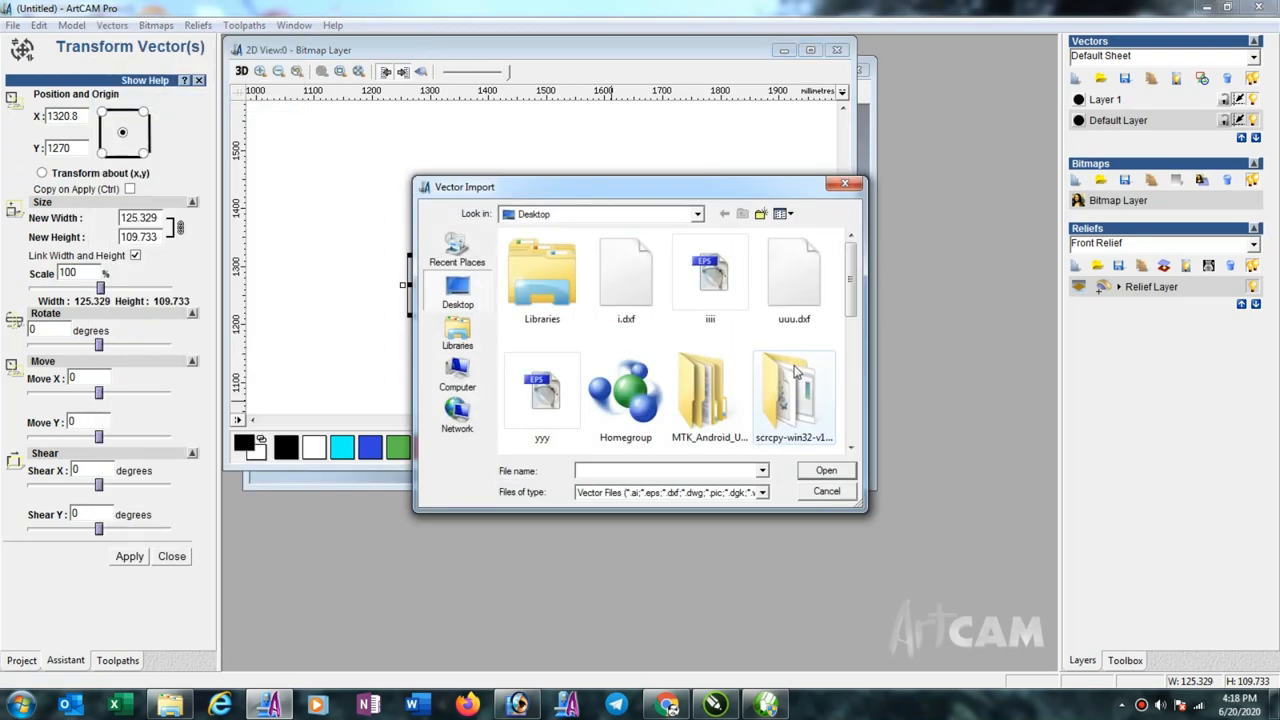
- Import the iii EPS file into the model and zoom to fit the whole page
{"action": "left_click", "coordinate": [710, 276]}
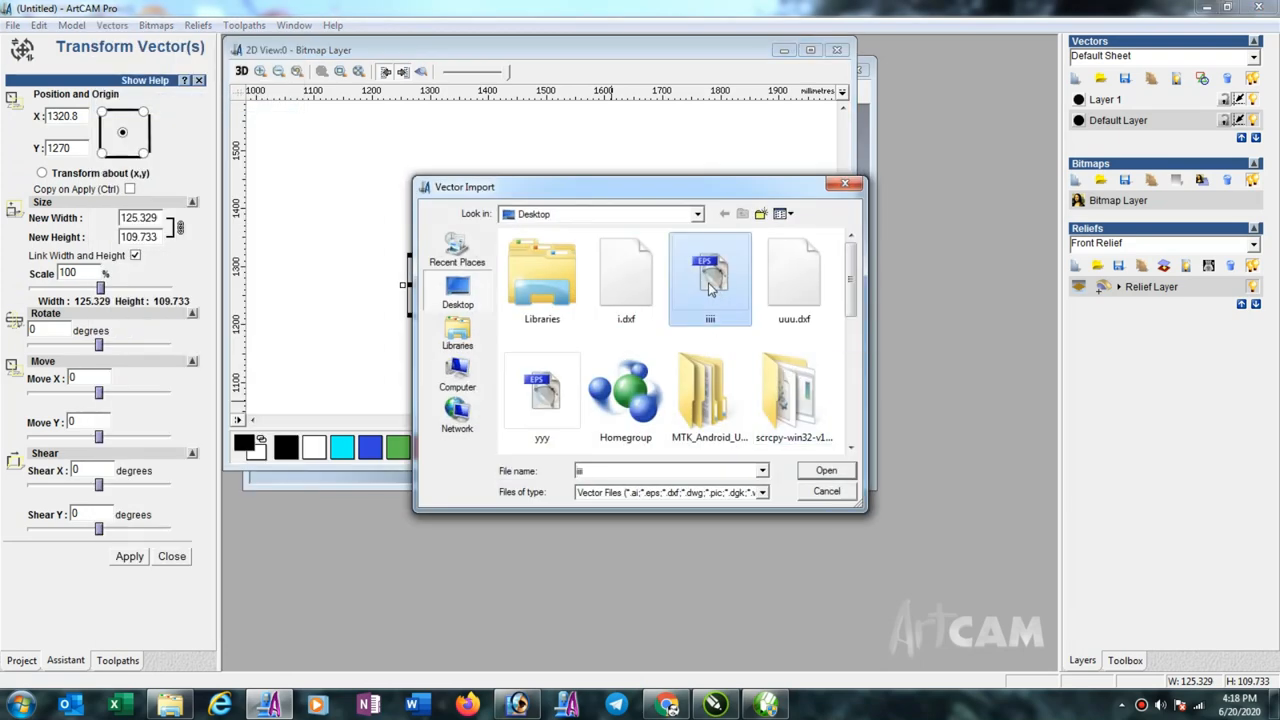
{"action": "left_click", "coordinate": [826, 492]}
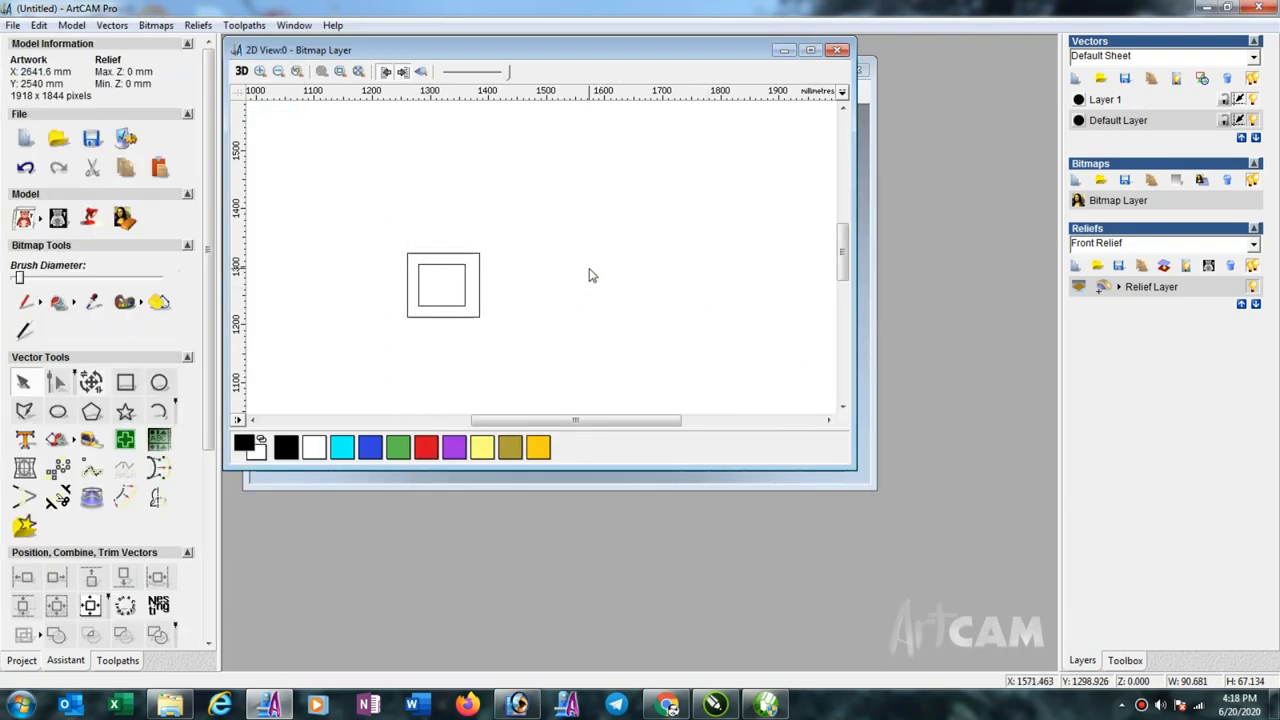
{"action": "left_click", "coordinate": [812, 50]}
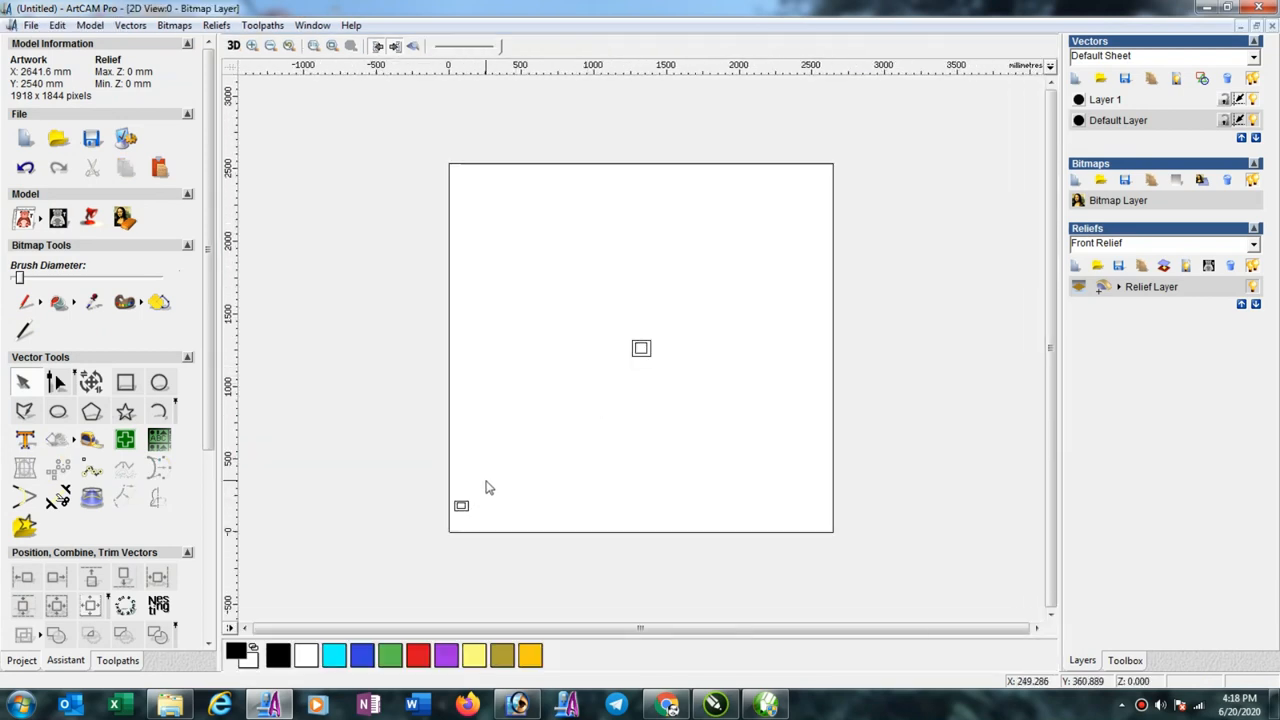
{"action": "mouse_move", "coordinate": [390, 278]}
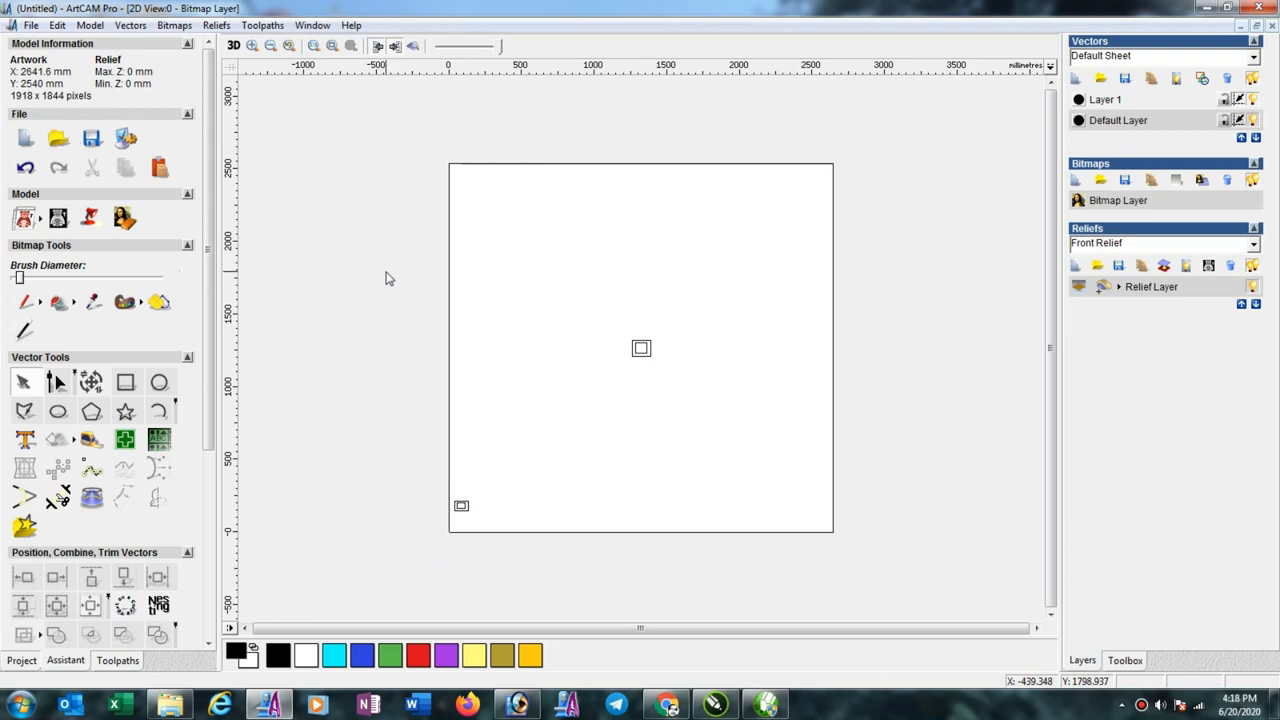